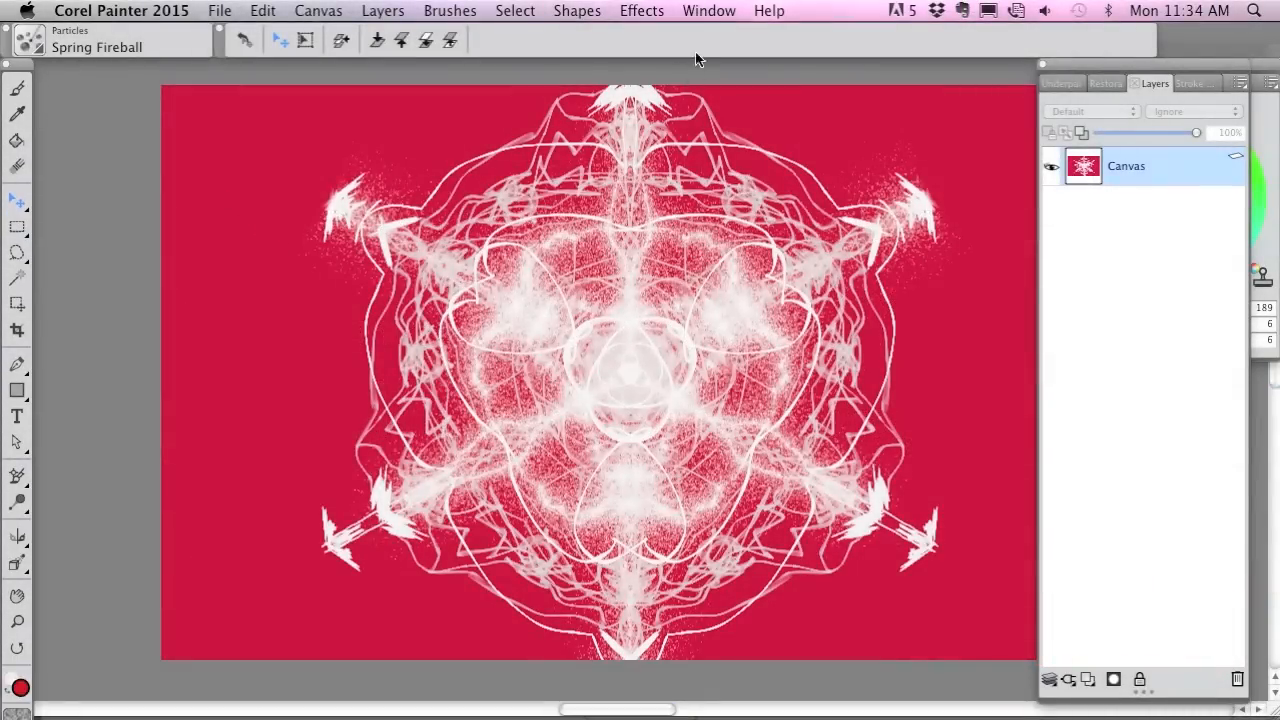
# Flip between the Season's Greetings card and the snowflake document via the Window list
pyautogui.click(708, 10)
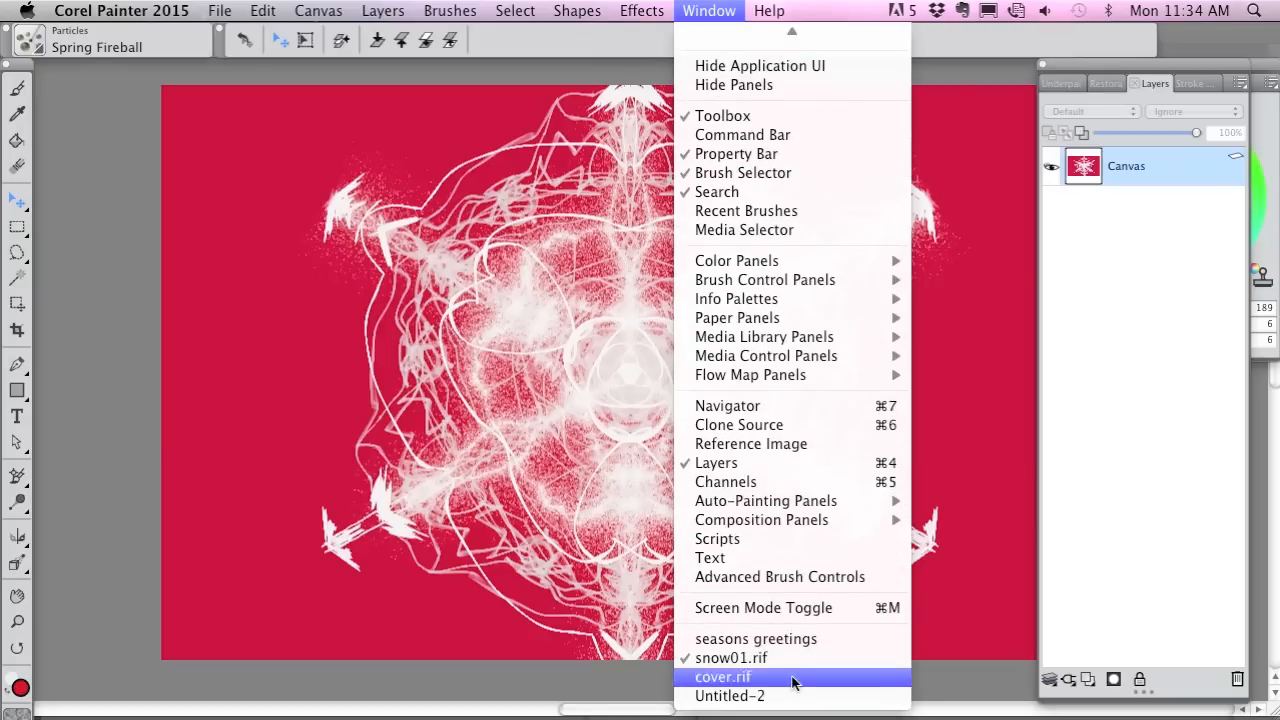
pyautogui.click(722, 676)
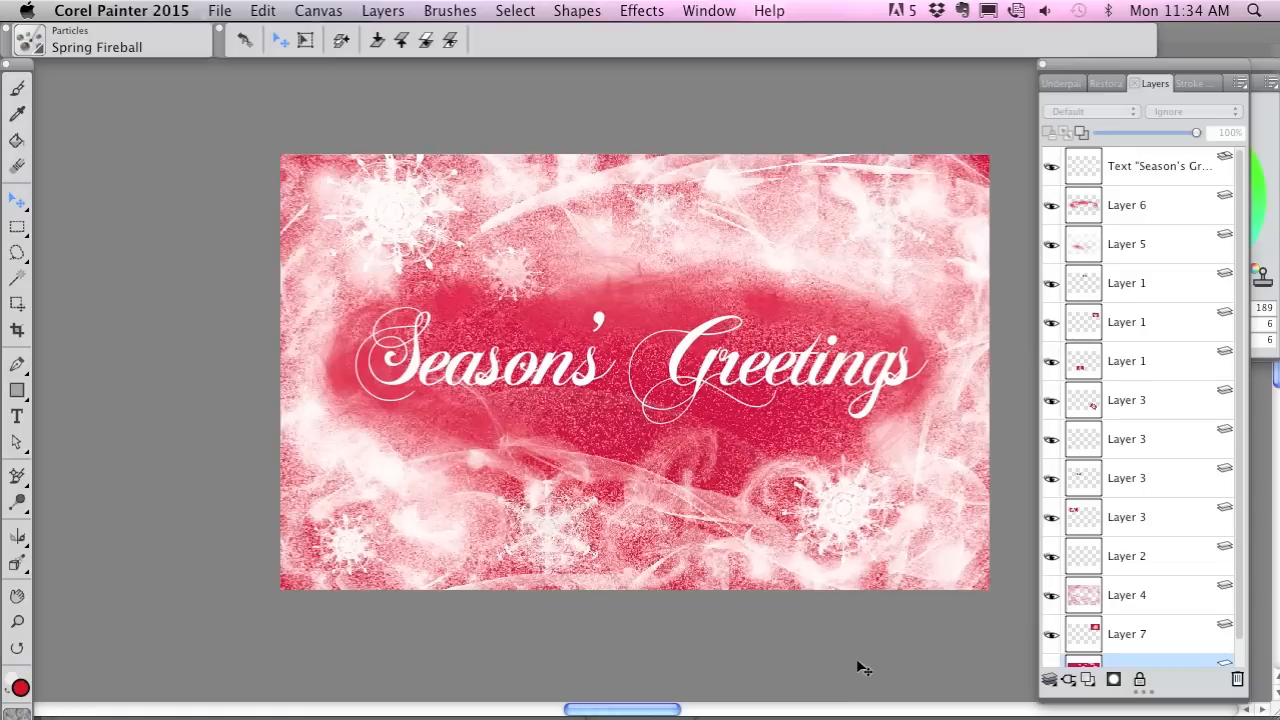
pyautogui.click(708, 12)
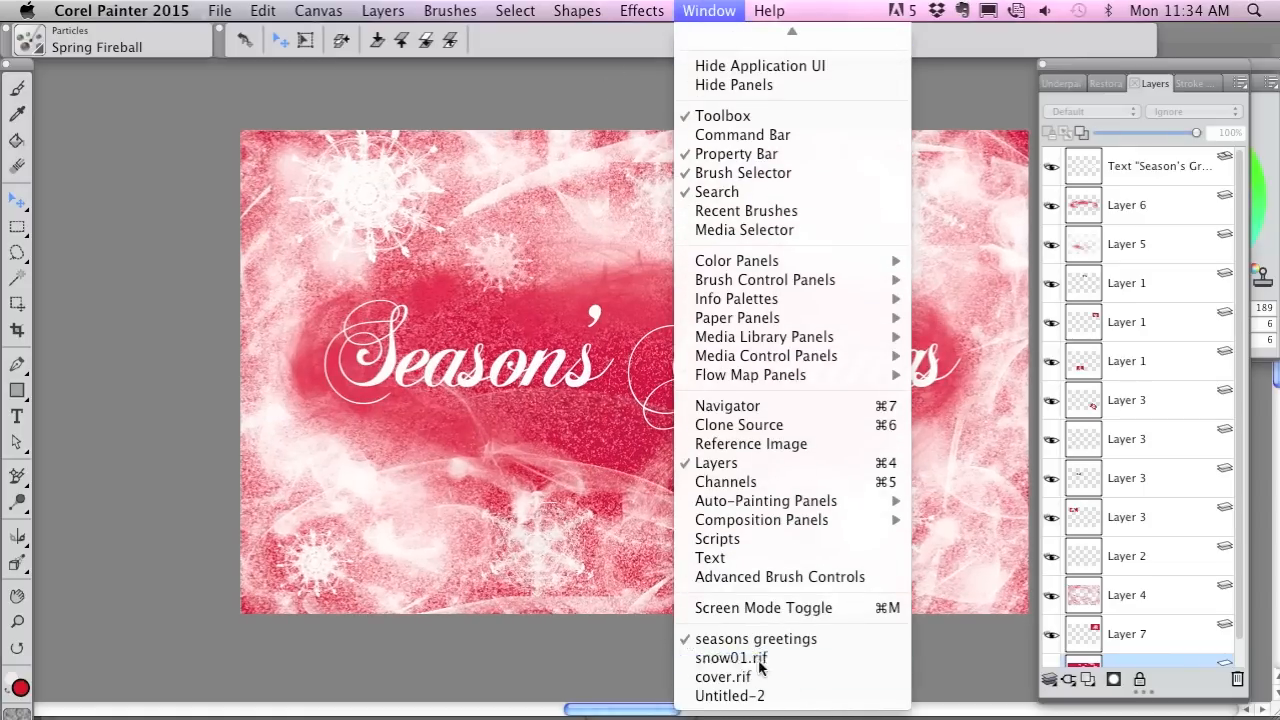
pyautogui.click(732, 656)
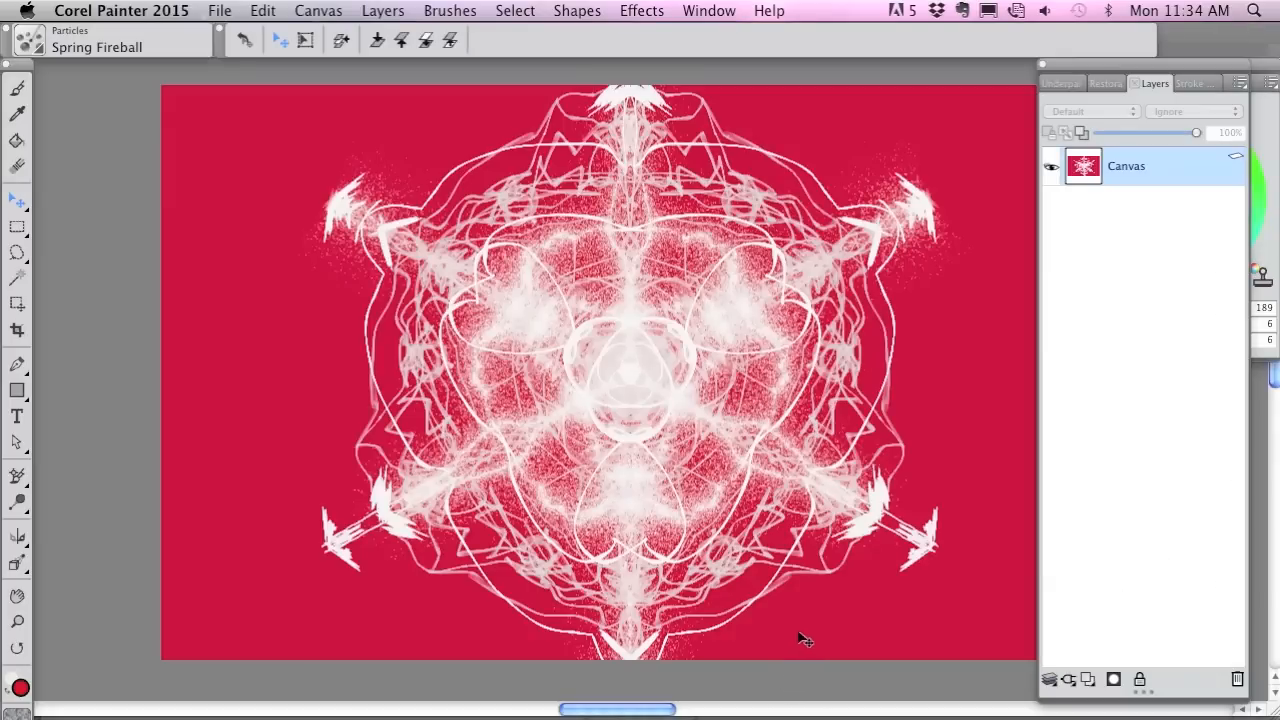
pyautogui.moveTo(792, 638)
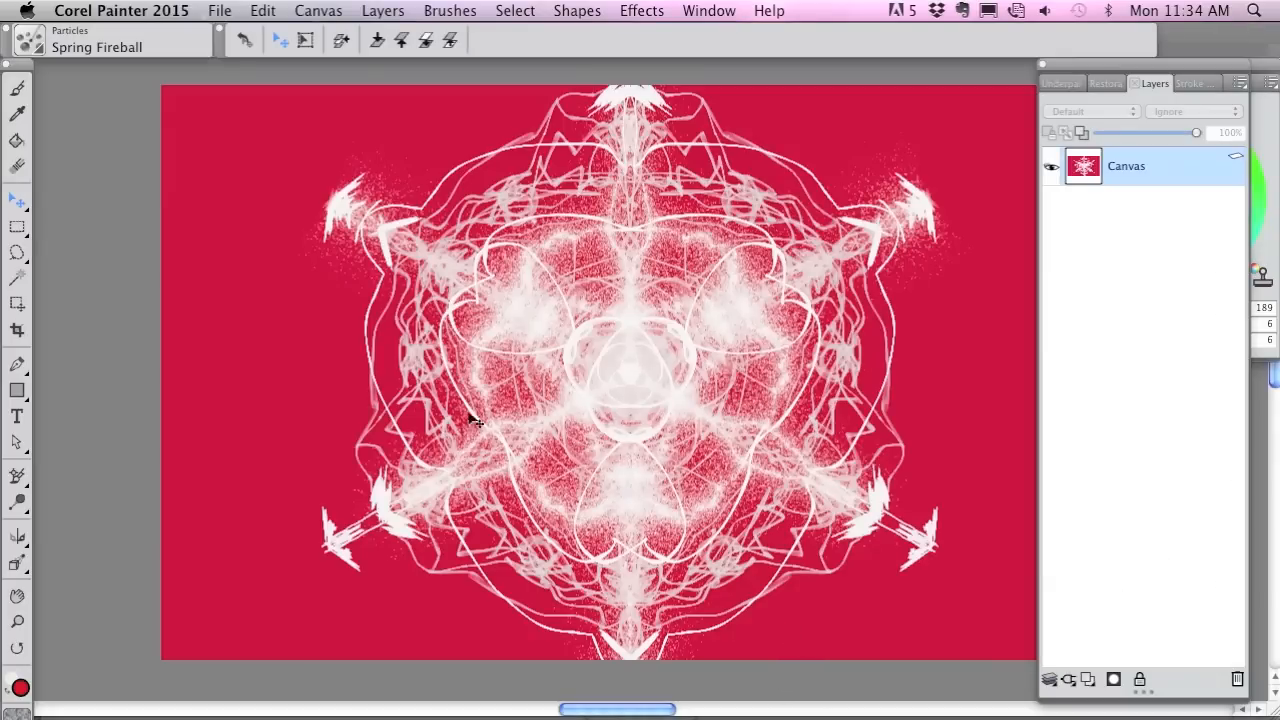
pyautogui.moveTo(16, 280)
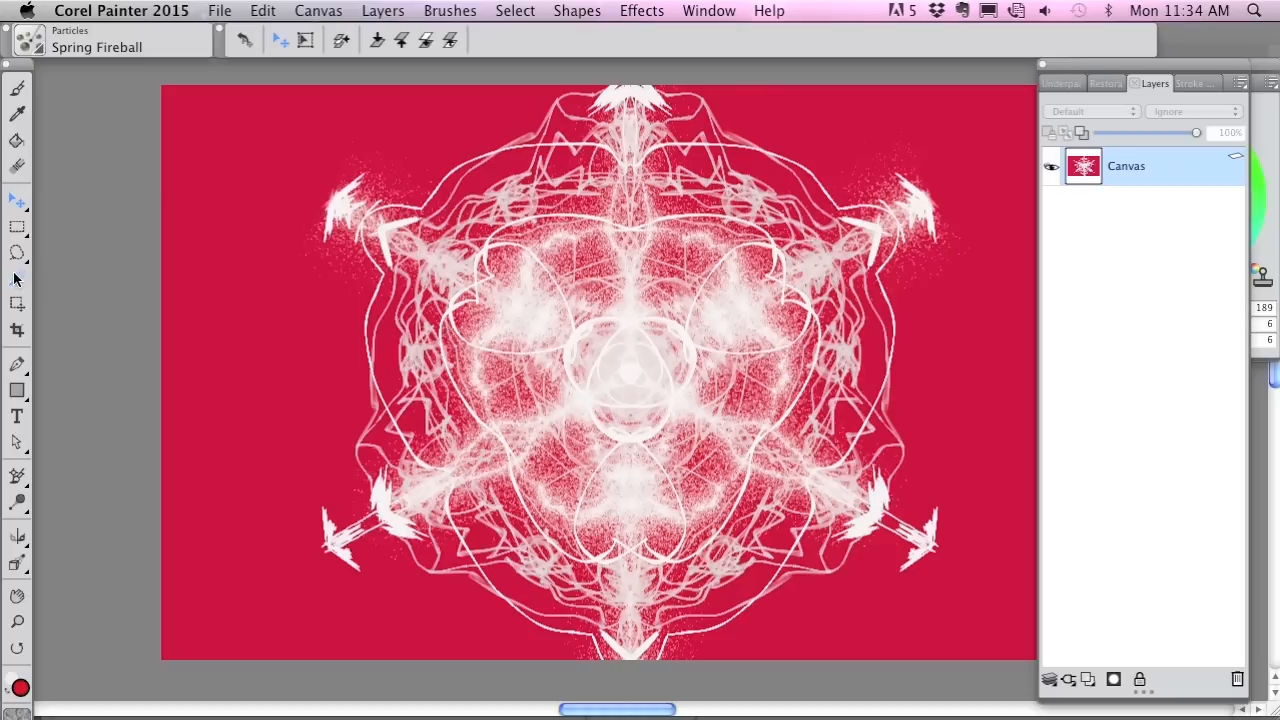
pyautogui.moveTo(16, 282)
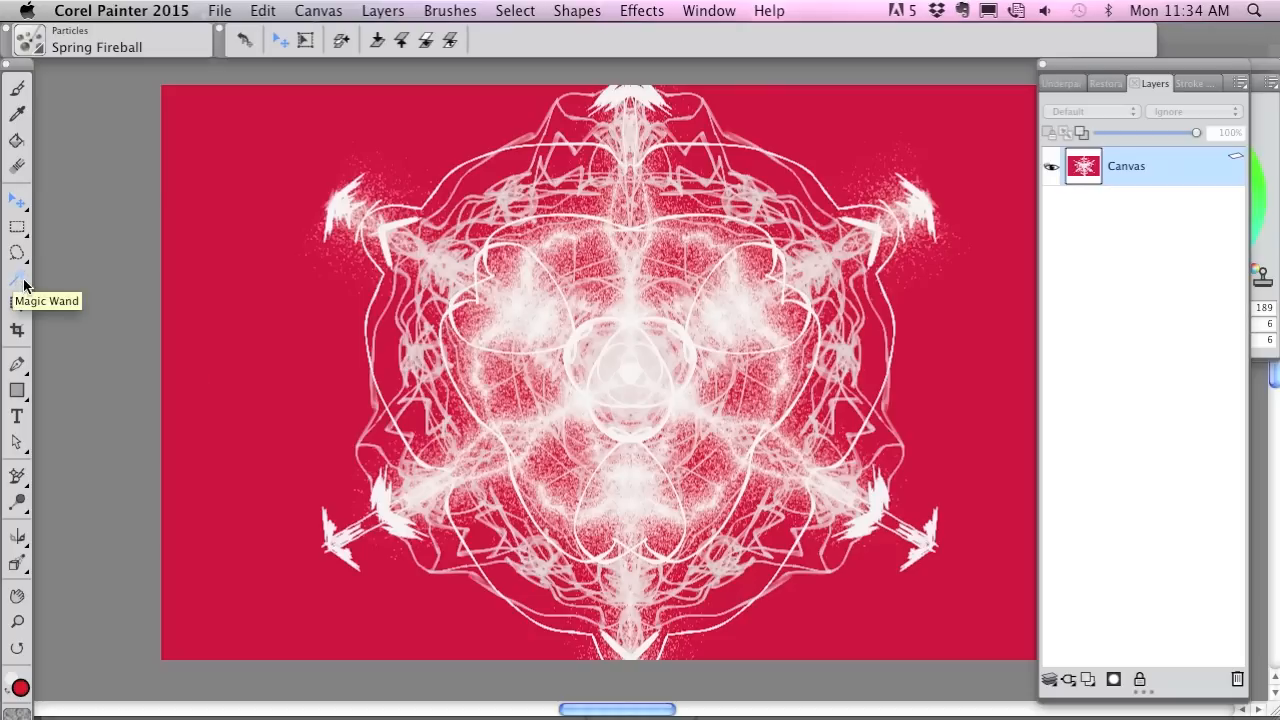
# Select the white snowflake strokes by colour with the Magic Wand, adding the remaining white areas
pyautogui.click(16, 278)
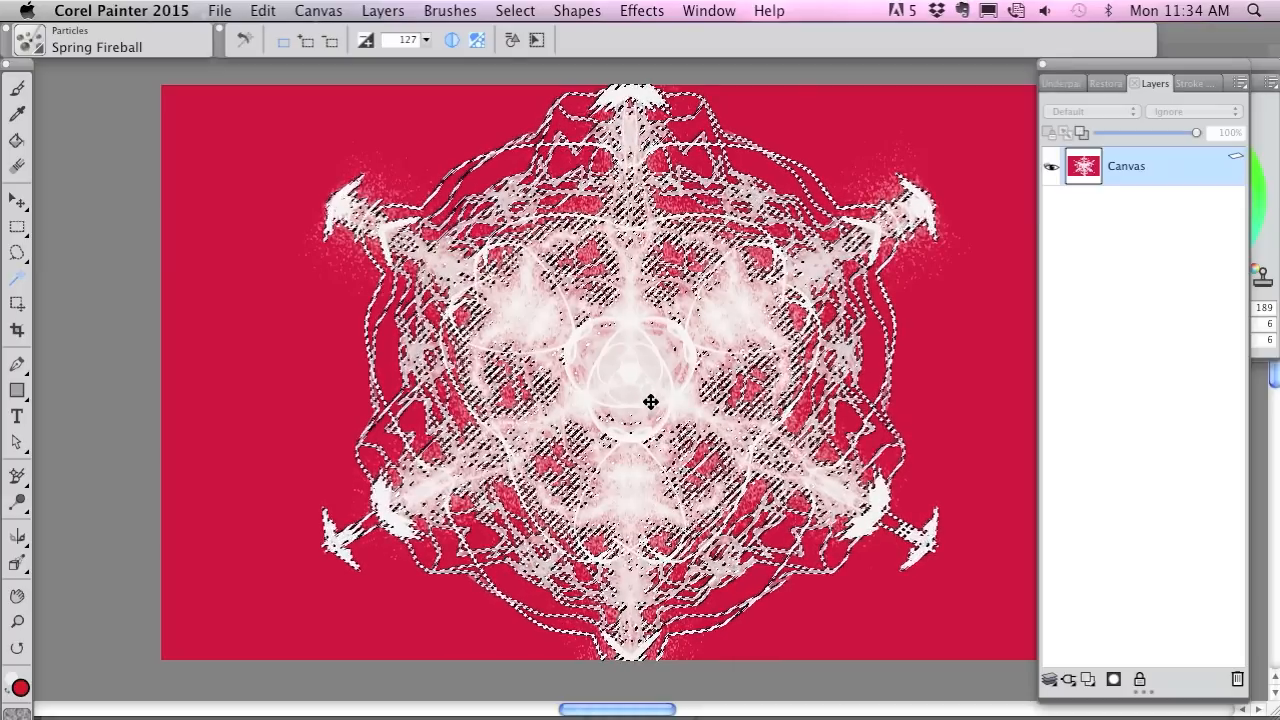
pyautogui.click(650, 402)
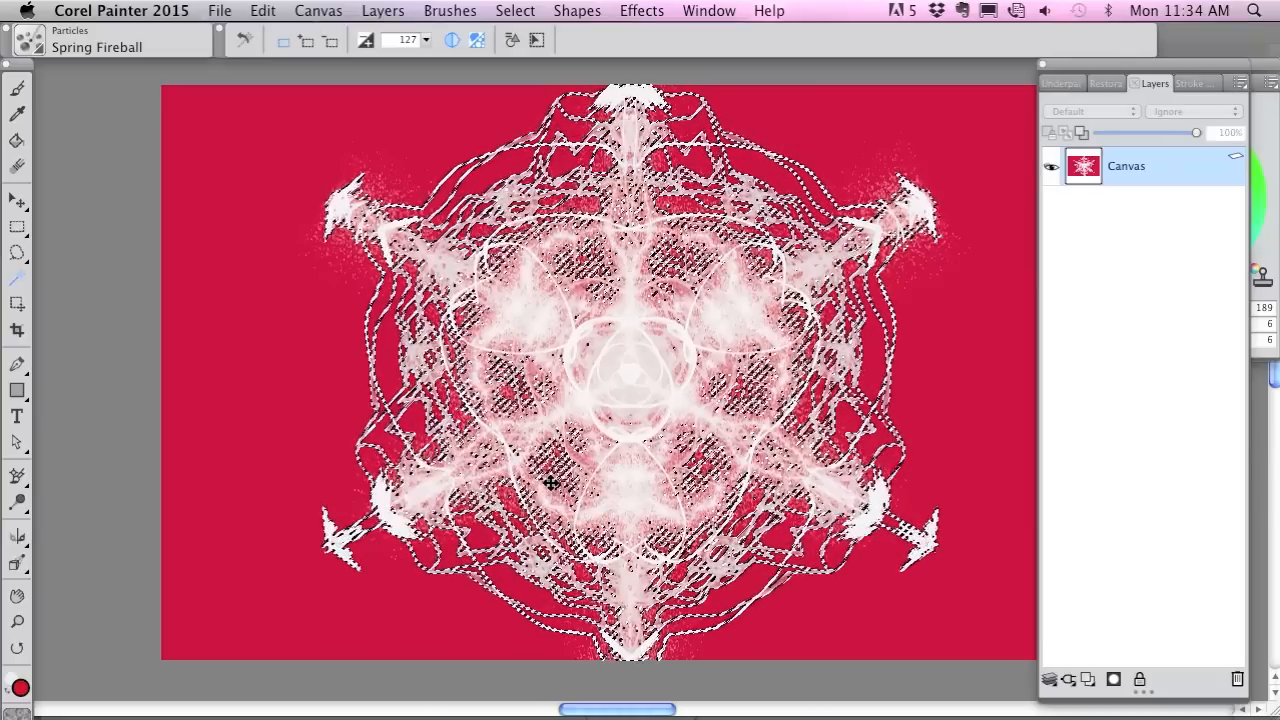
pyautogui.click(264, 10)
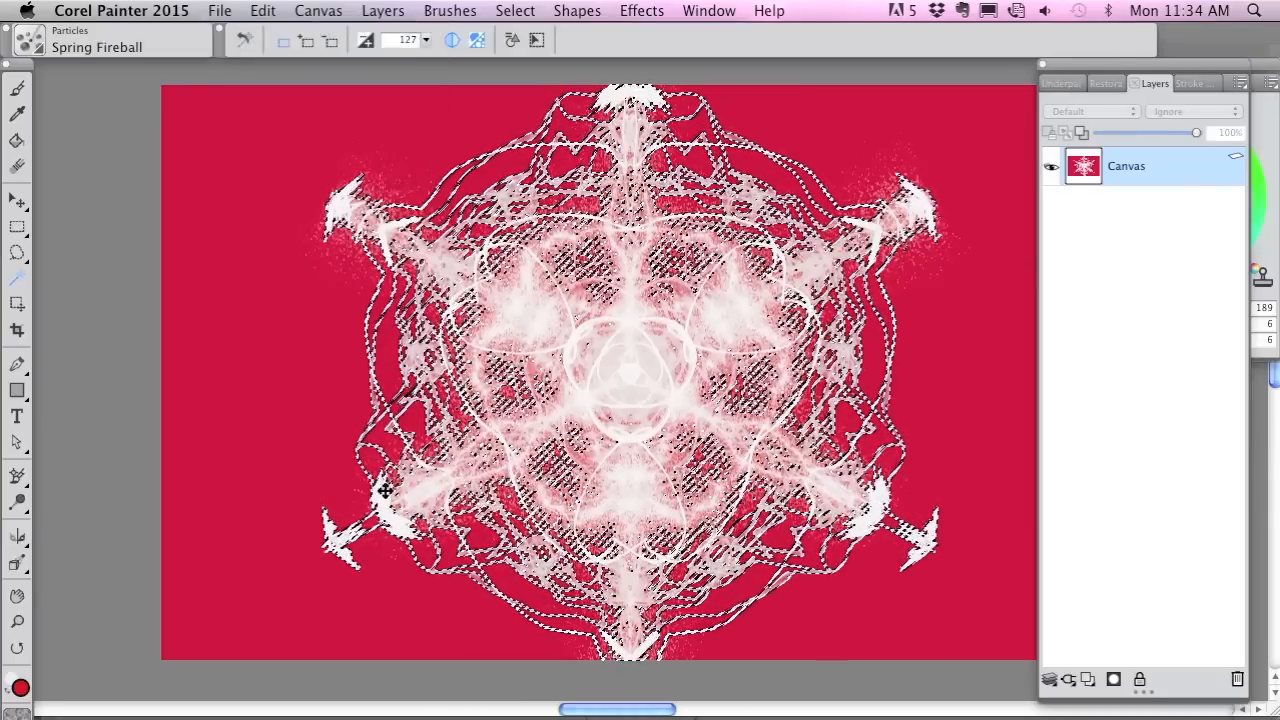
pyautogui.click(708, 10)
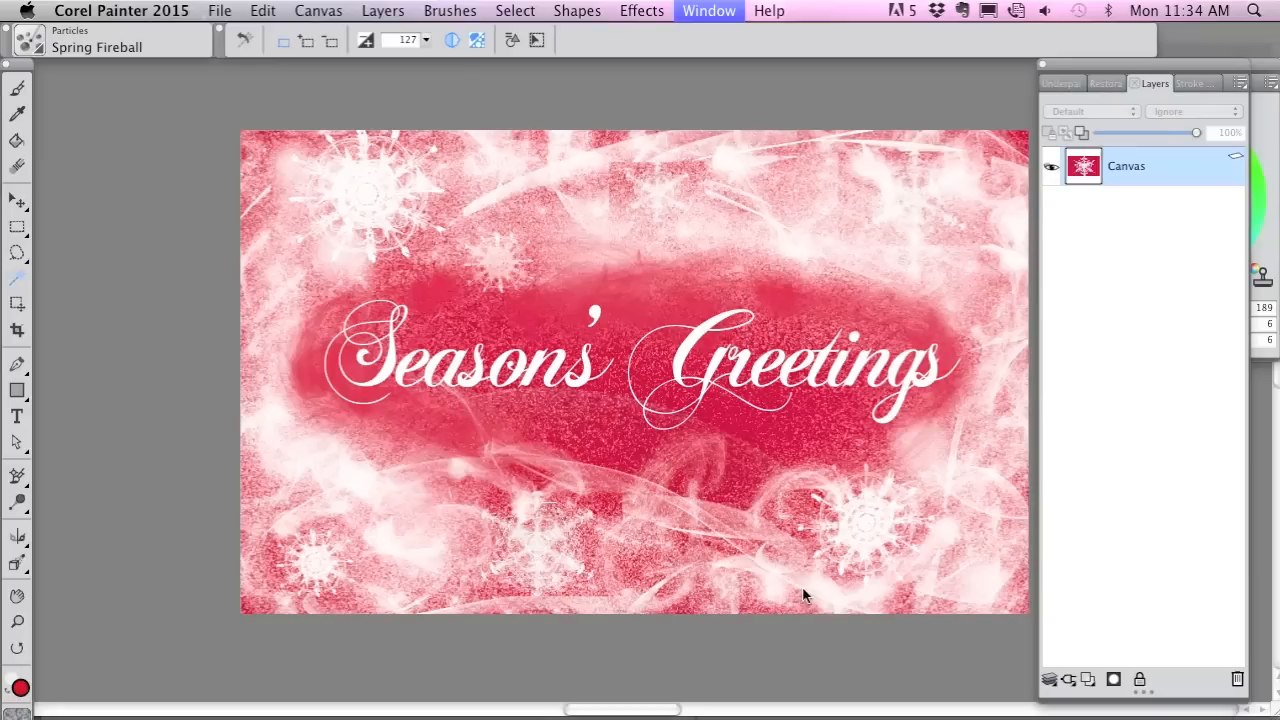
# Paste the snowflake onto the card as Layer 8 and scale it down toward the upper right
pyautogui.click(262, 12)
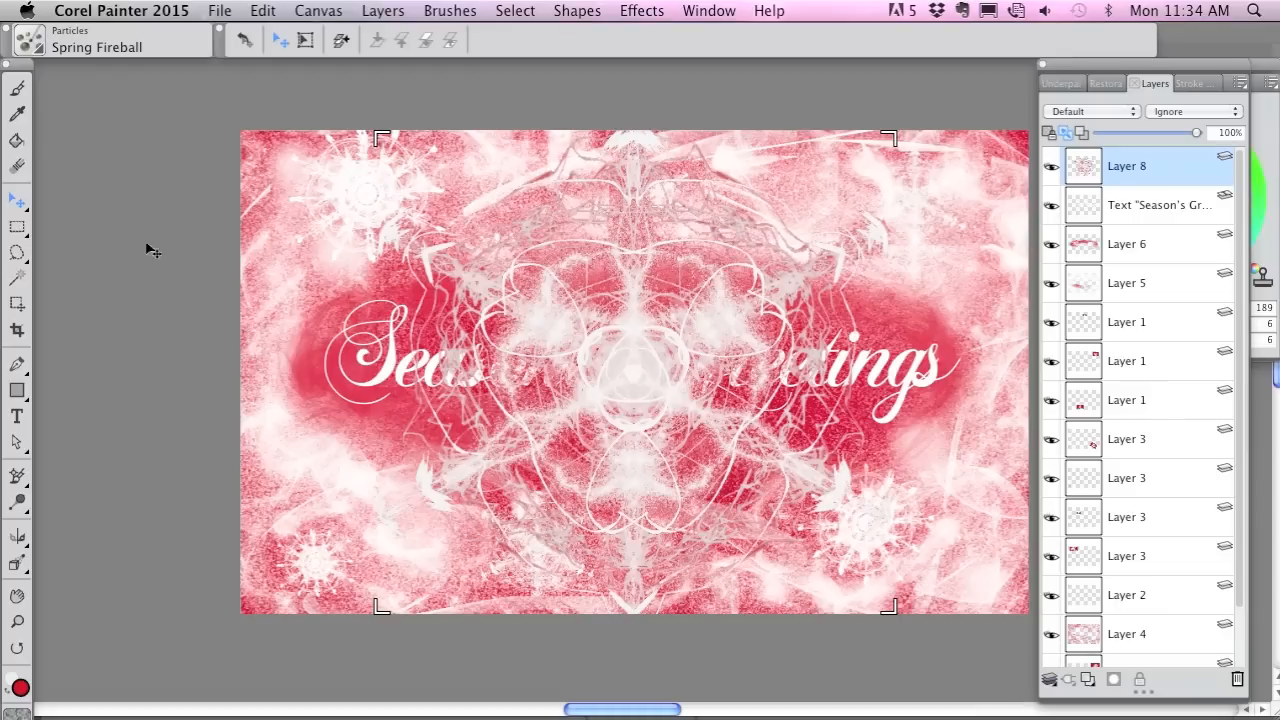
pyautogui.moveTo(16, 200)
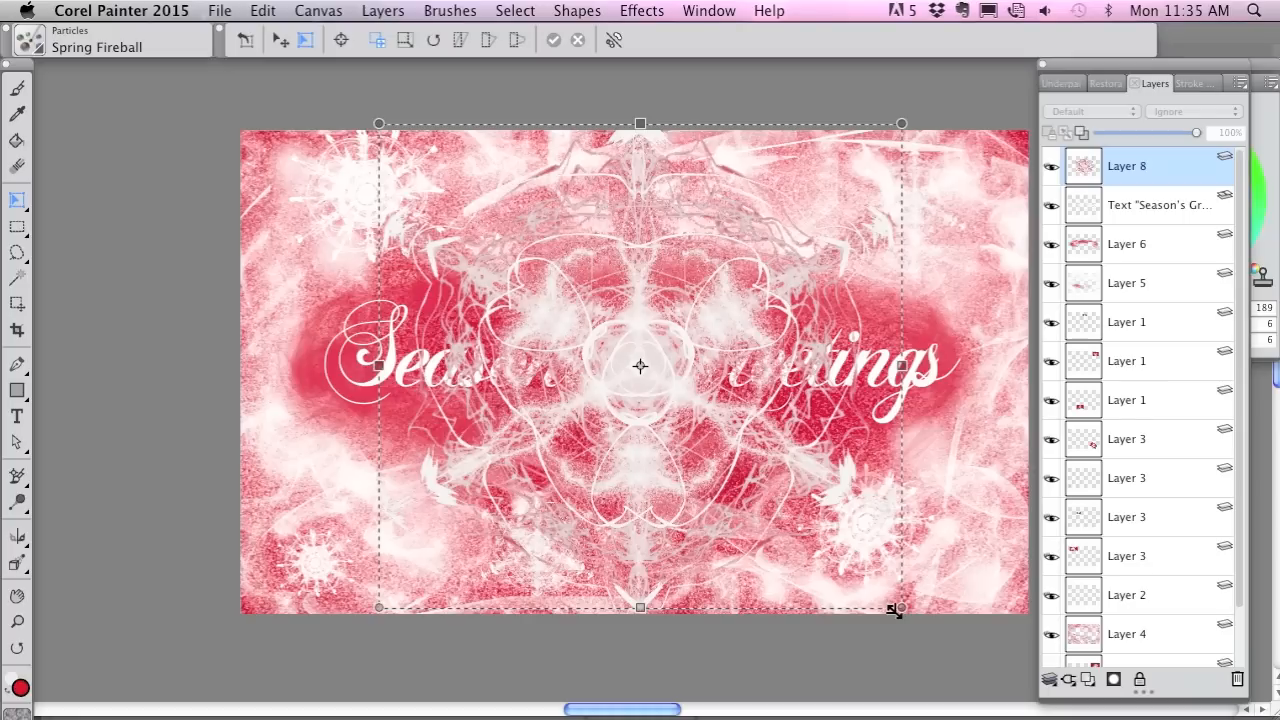
pyautogui.moveTo(896, 608); pyautogui.dragTo(790, 528)
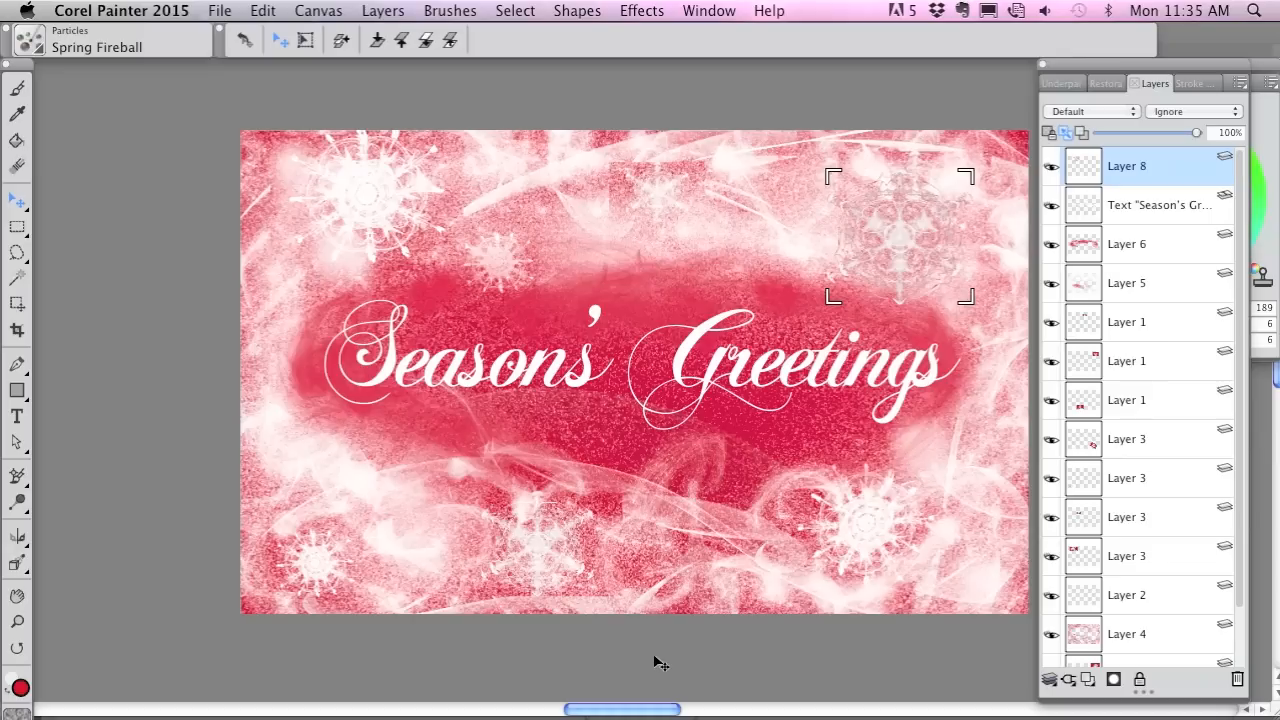
pyautogui.moveTo(708, 12)
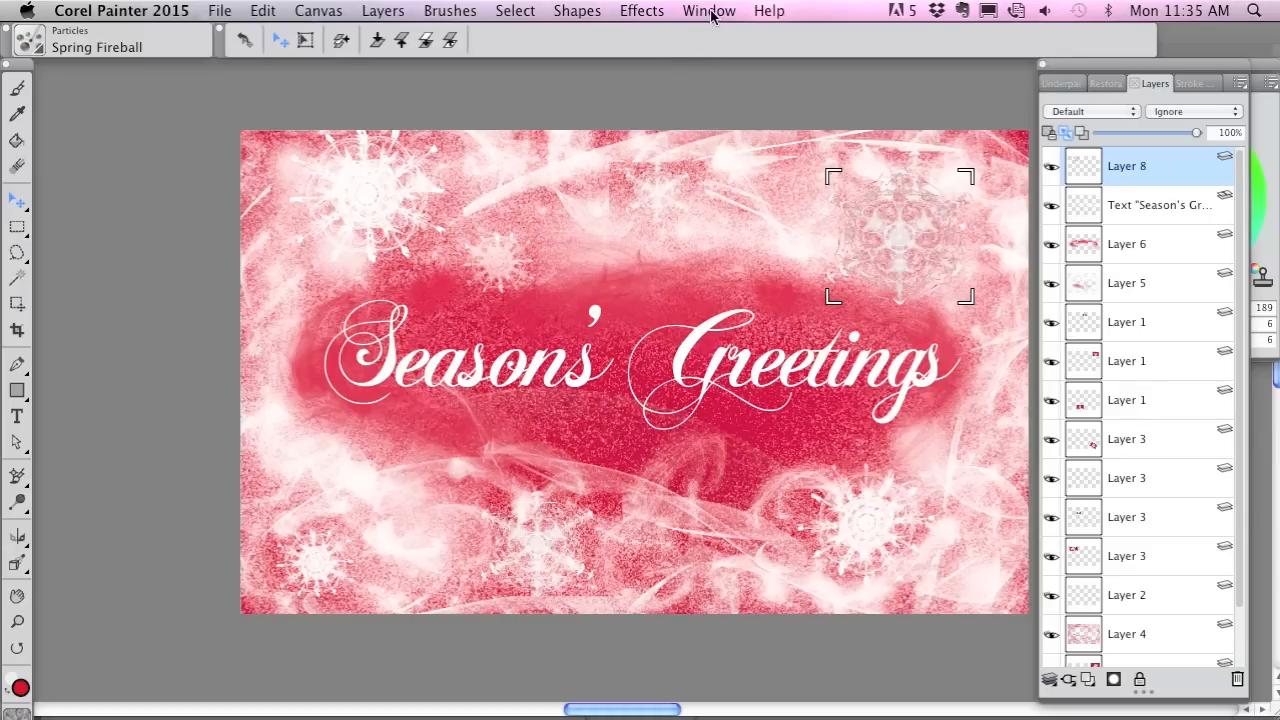
# Return to snow01.rif and clear the snowflake, leaving a plain red canvas
pyautogui.click(708, 10)
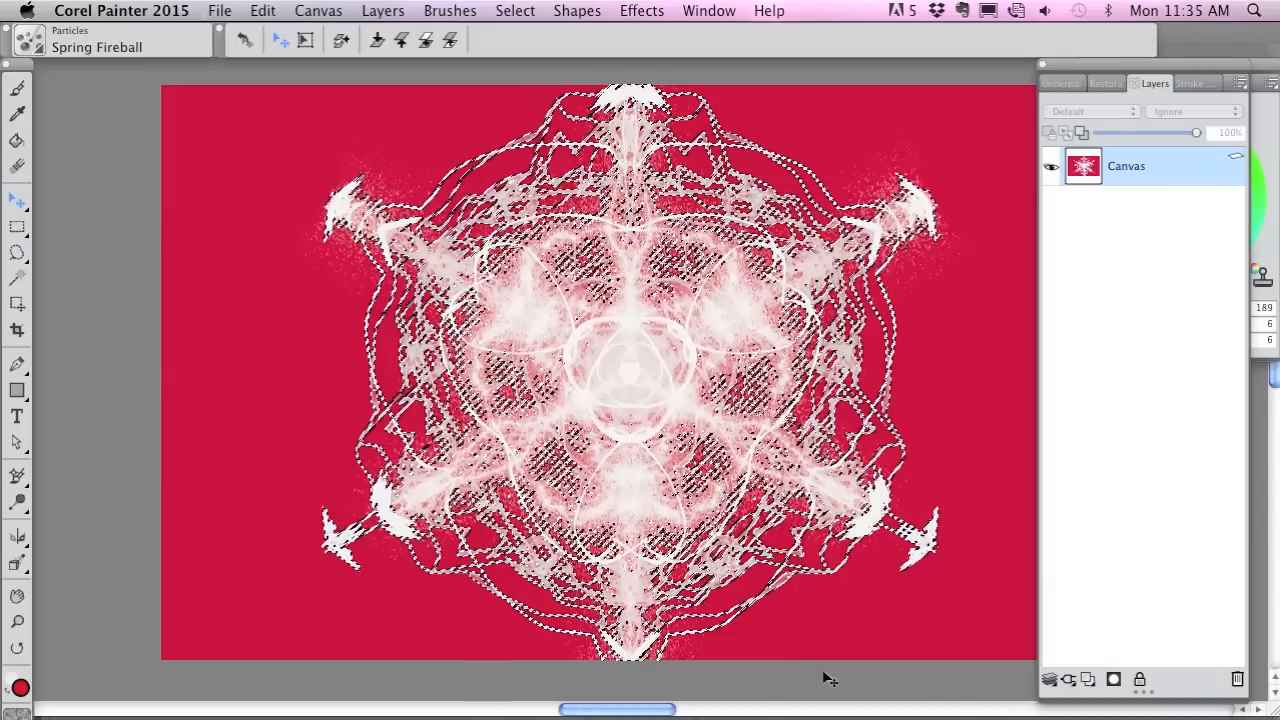
pyautogui.moveTo(764, 624)
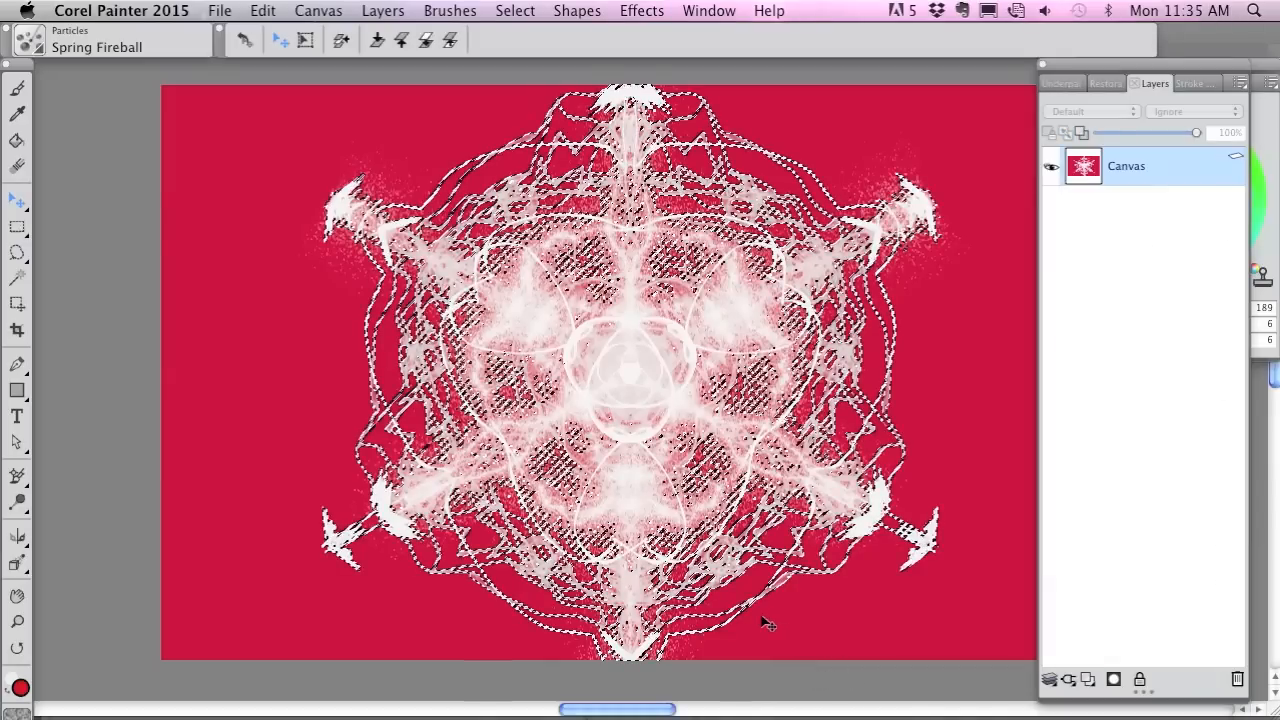
pyautogui.moveTo(756, 624)
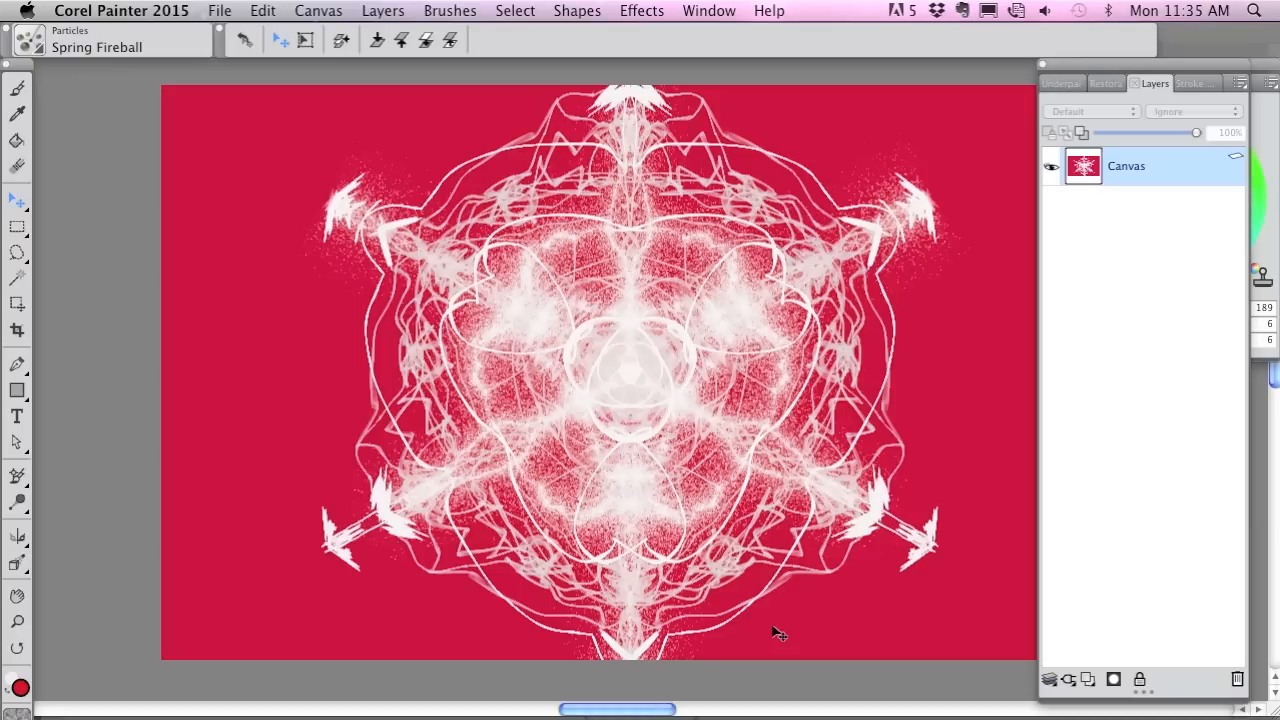
pyautogui.moveTo(784, 640)
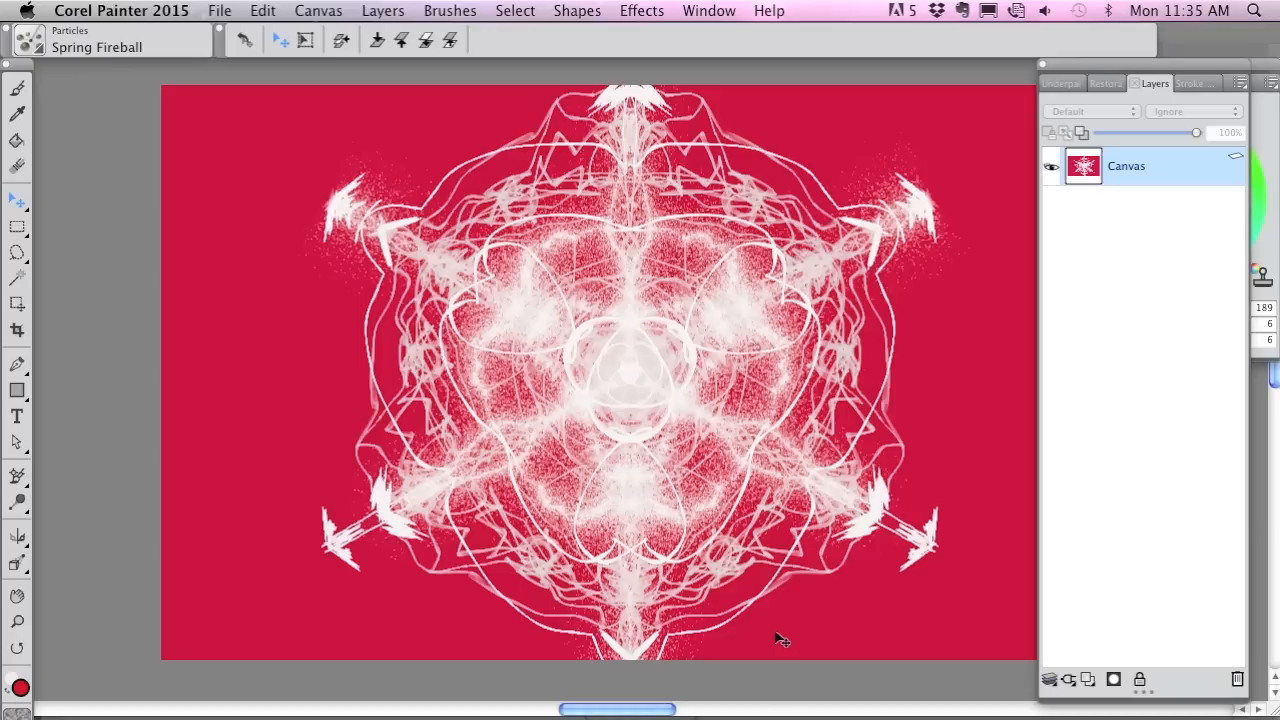
pyautogui.moveTo(16, 90)
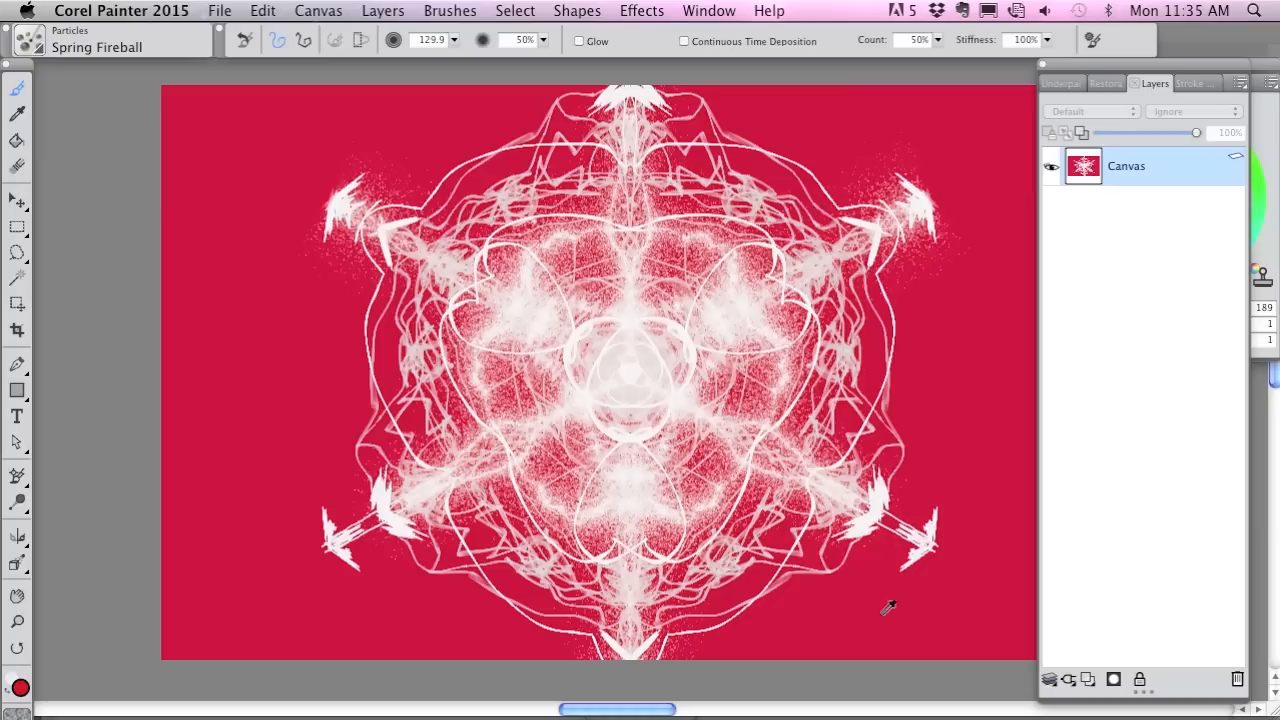
pyautogui.moveTo(944, 624)
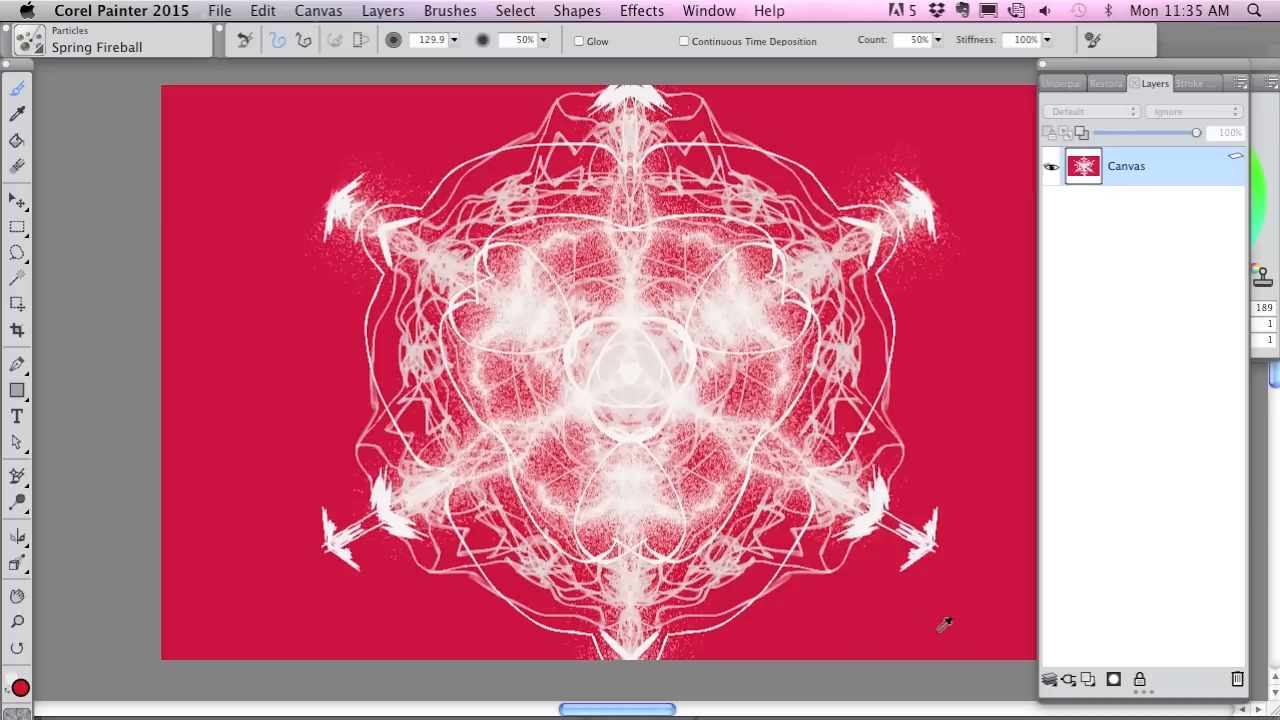
pyautogui.moveTo(880, 588)
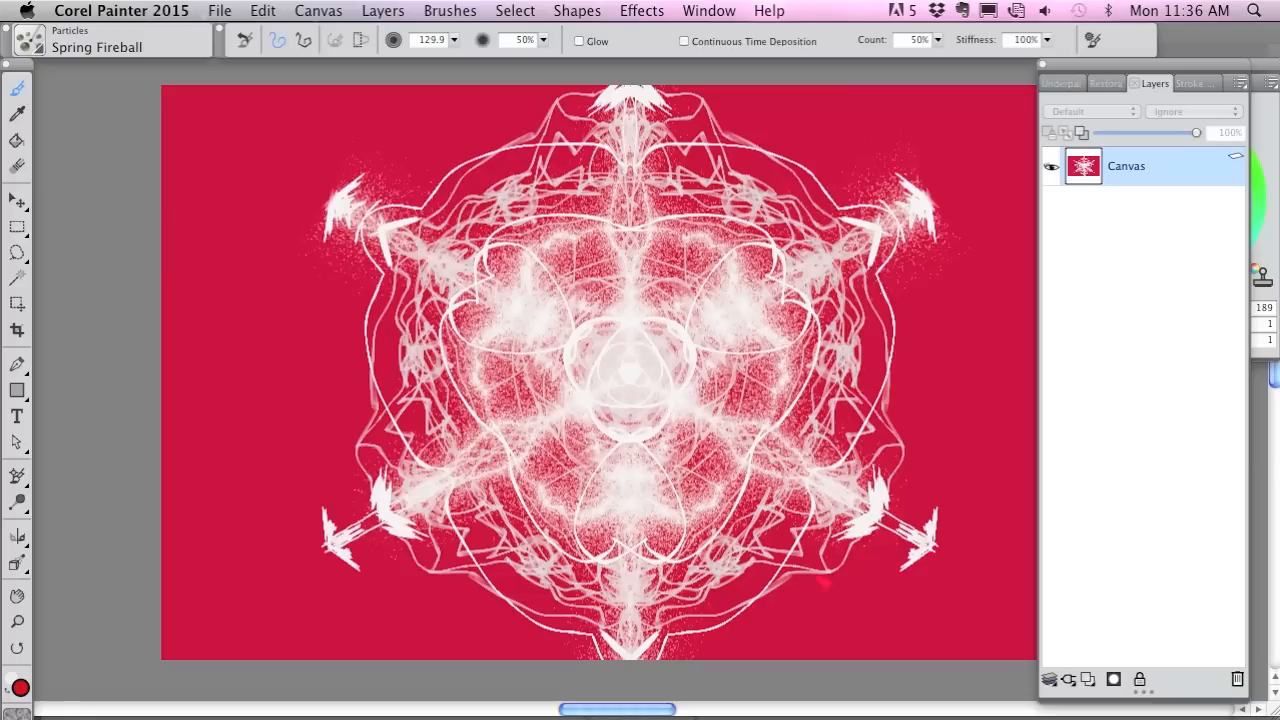
pyautogui.click(262, 10)
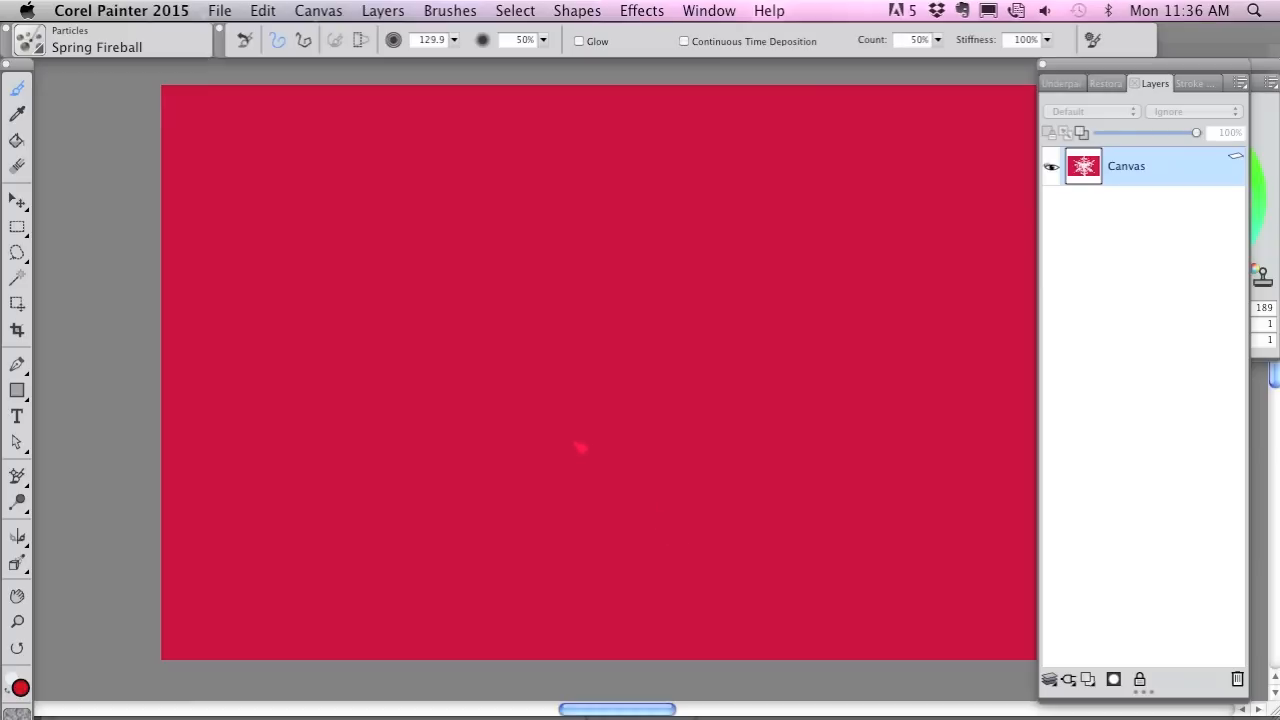
pyautogui.moveTo(146, 680)
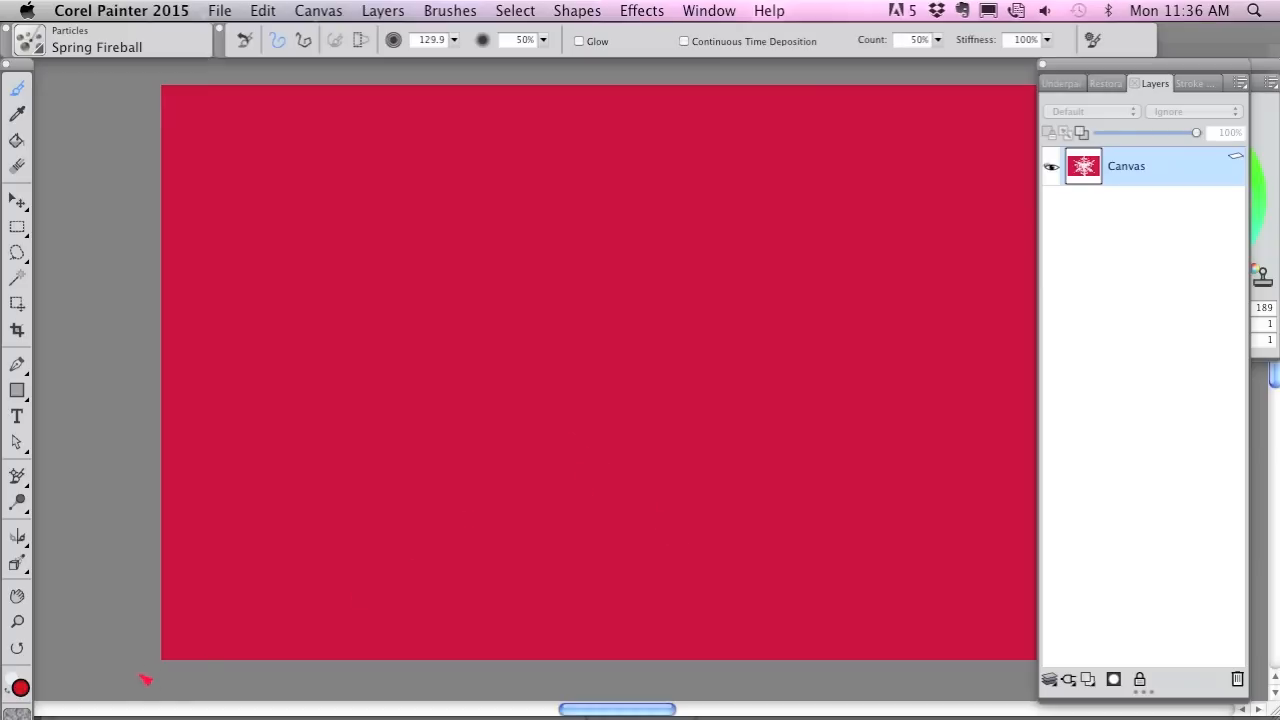
pyautogui.moveTo(16, 536)
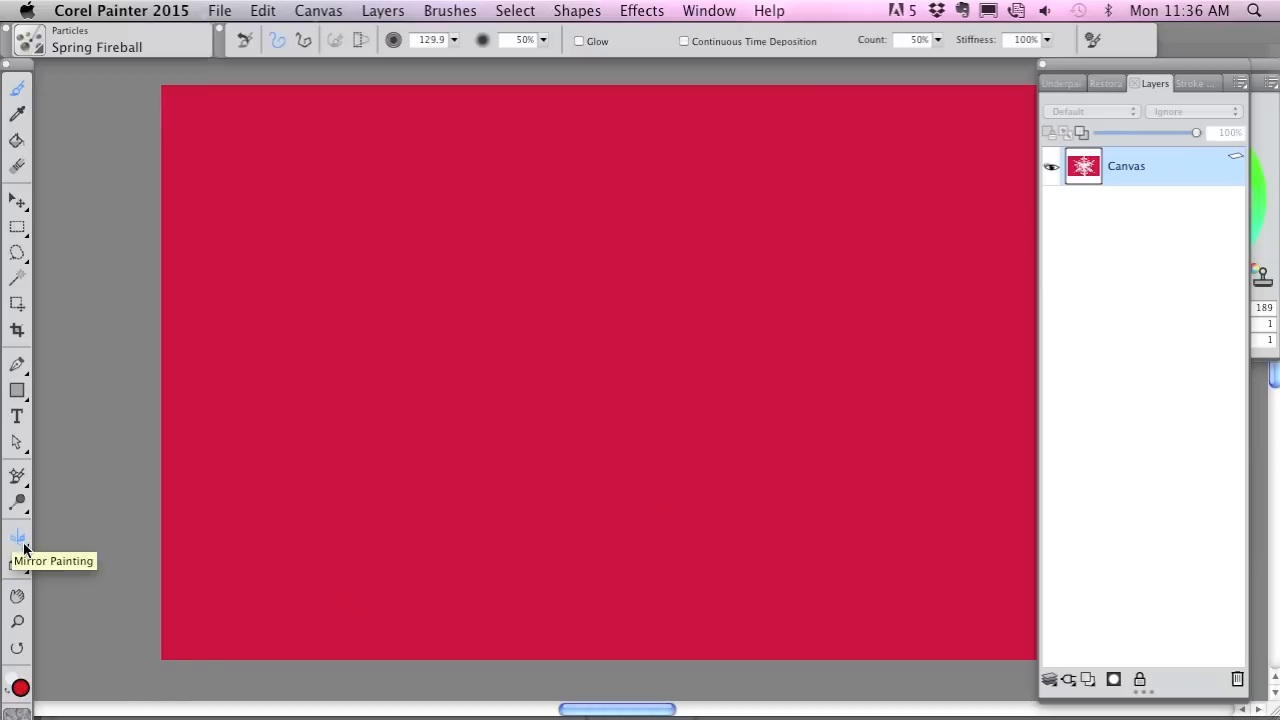
pyautogui.moveTo(18, 540)
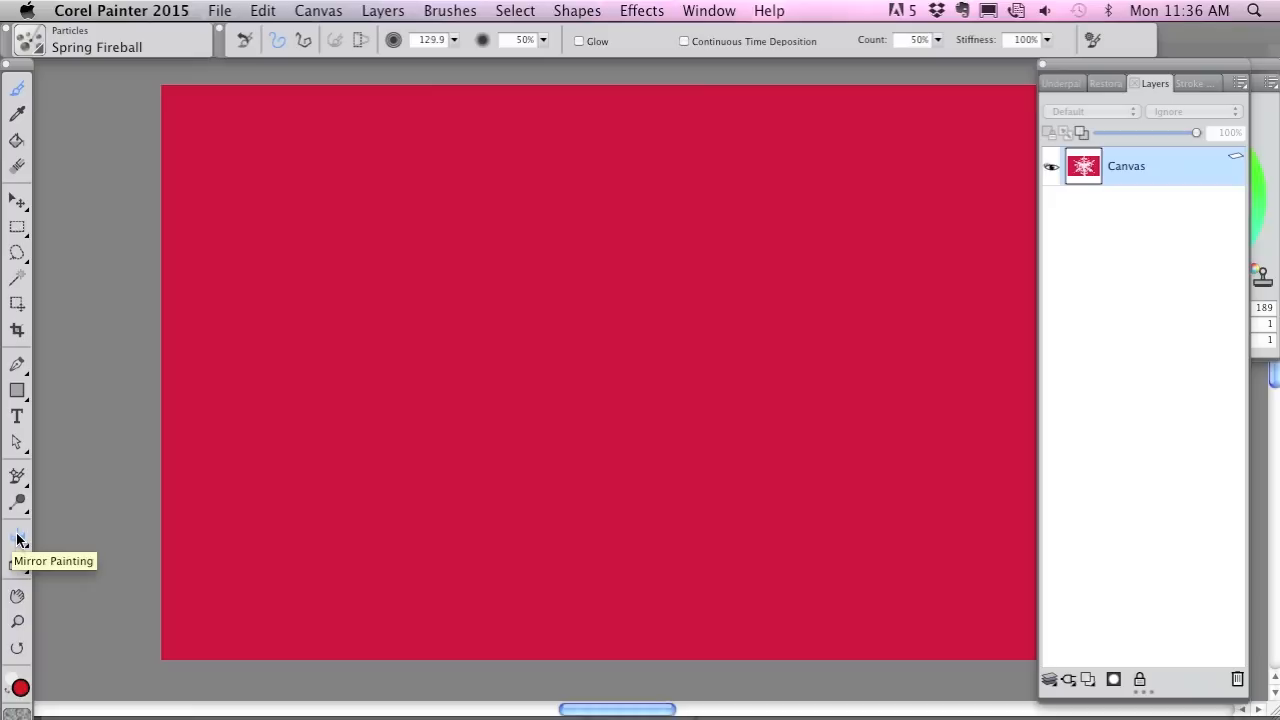
# Turn on Mirror Painting in Kaleidoscope mode centred on the red canvas
pyautogui.click(16, 536)
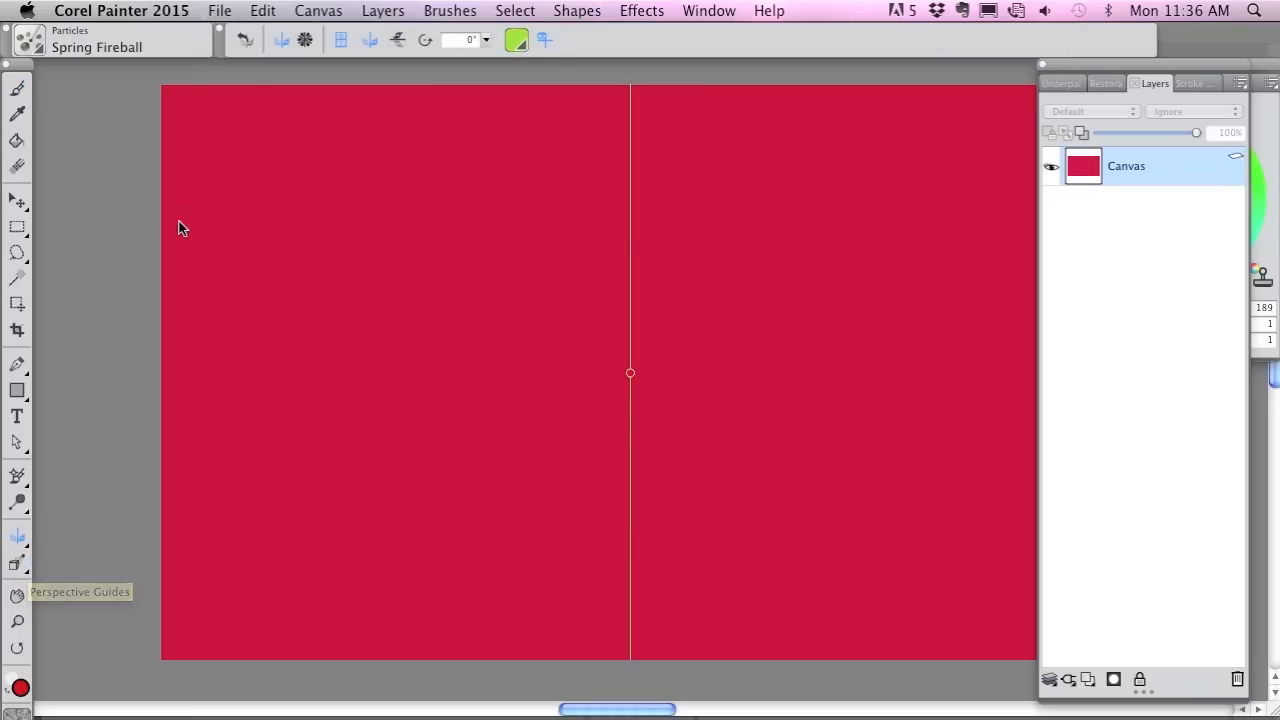
pyautogui.moveTo(320, 50)
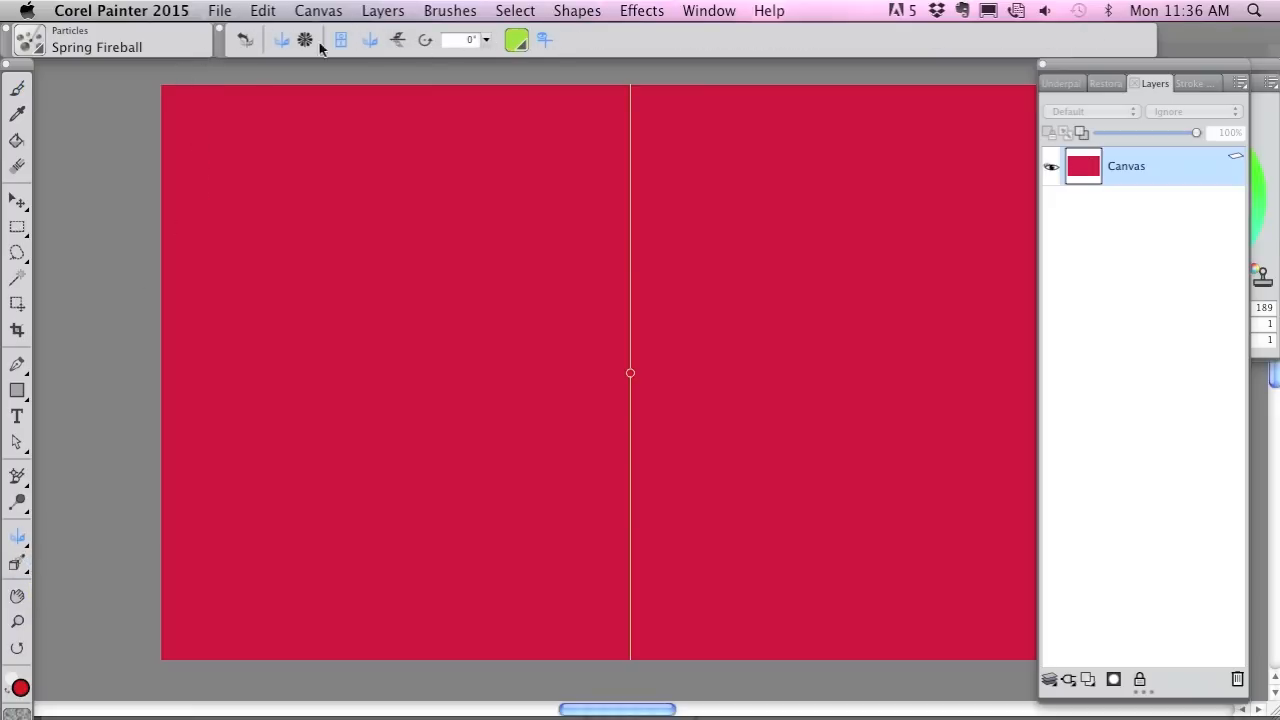
pyautogui.moveTo(248, 168)
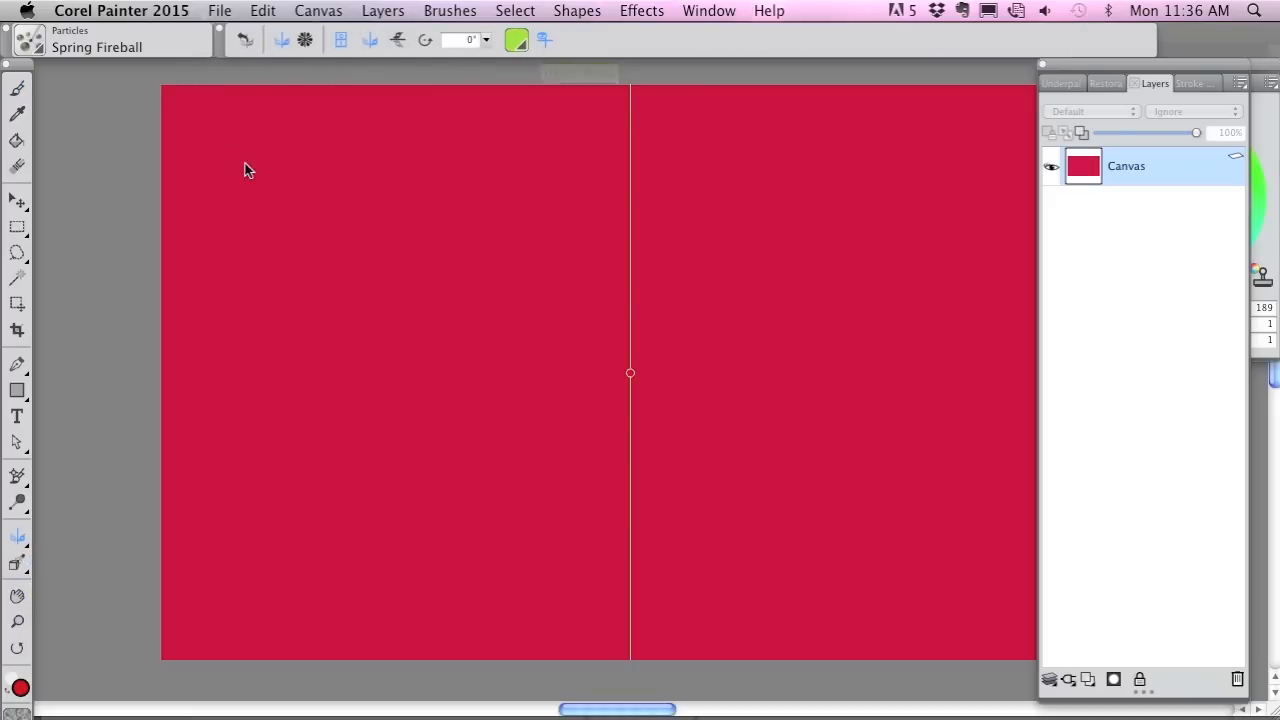
pyautogui.moveTo(304, 40)
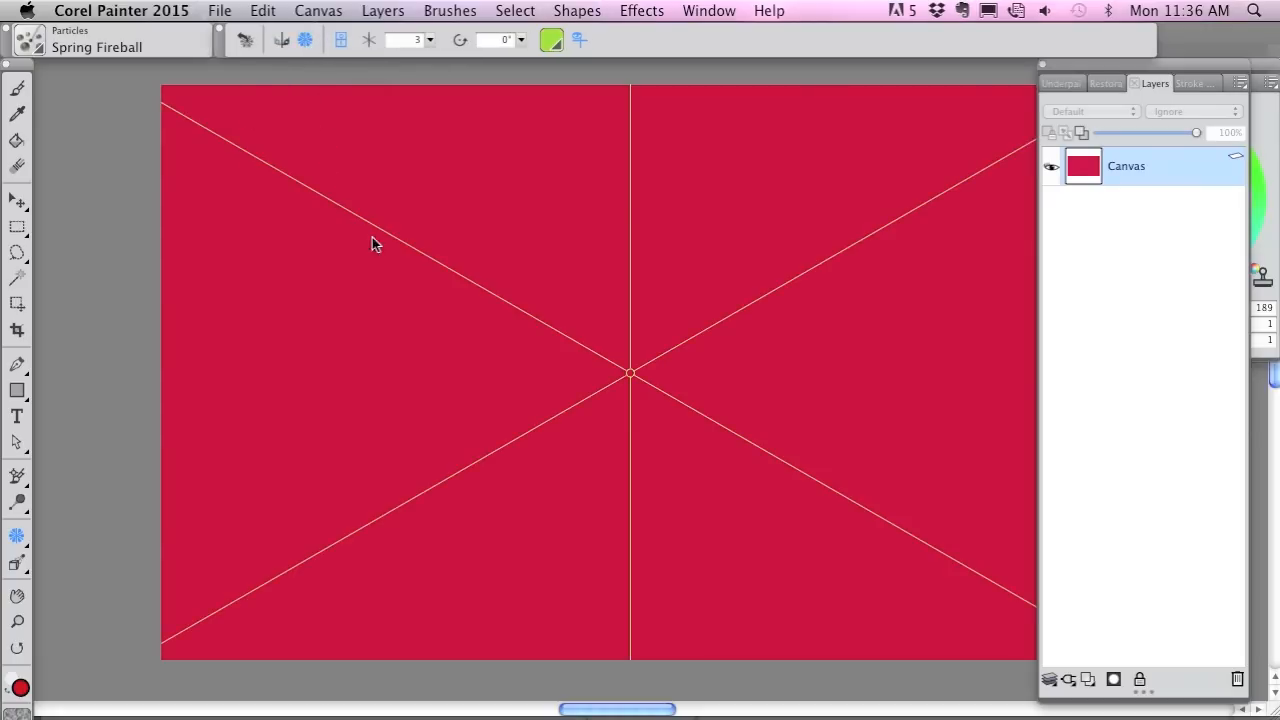
pyautogui.moveTo(732, 244)
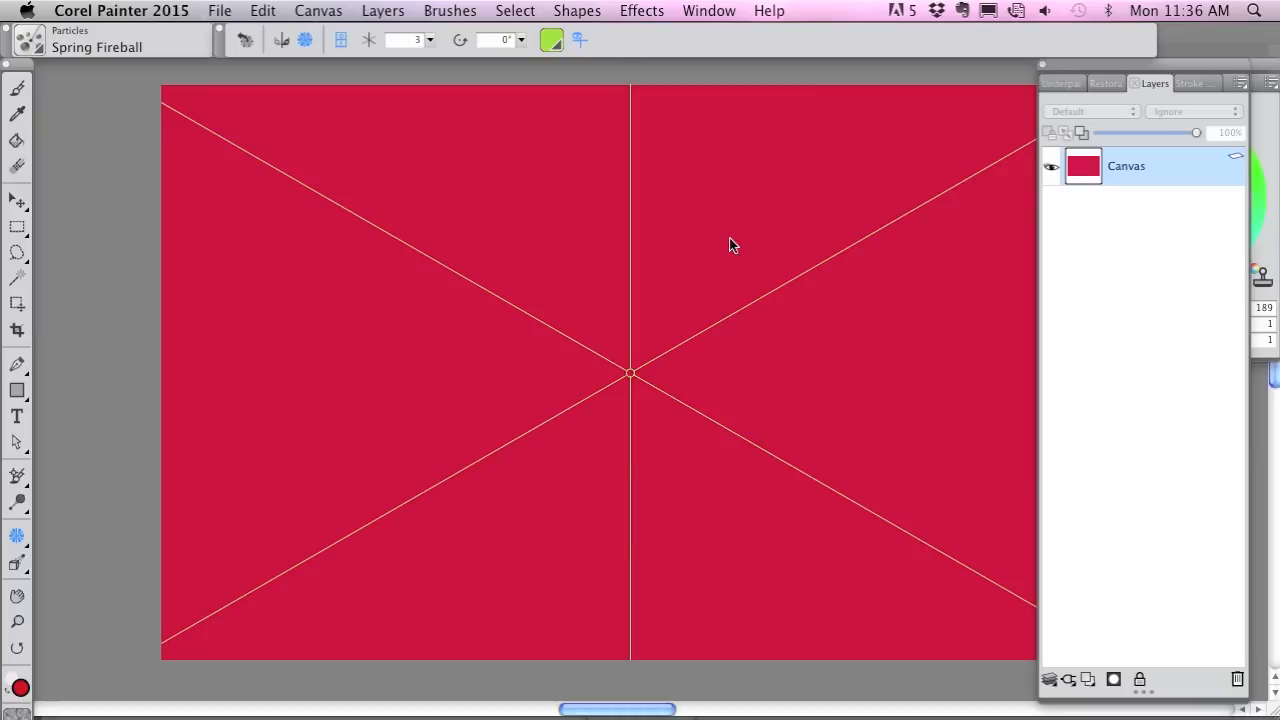
pyautogui.moveTo(504, 472)
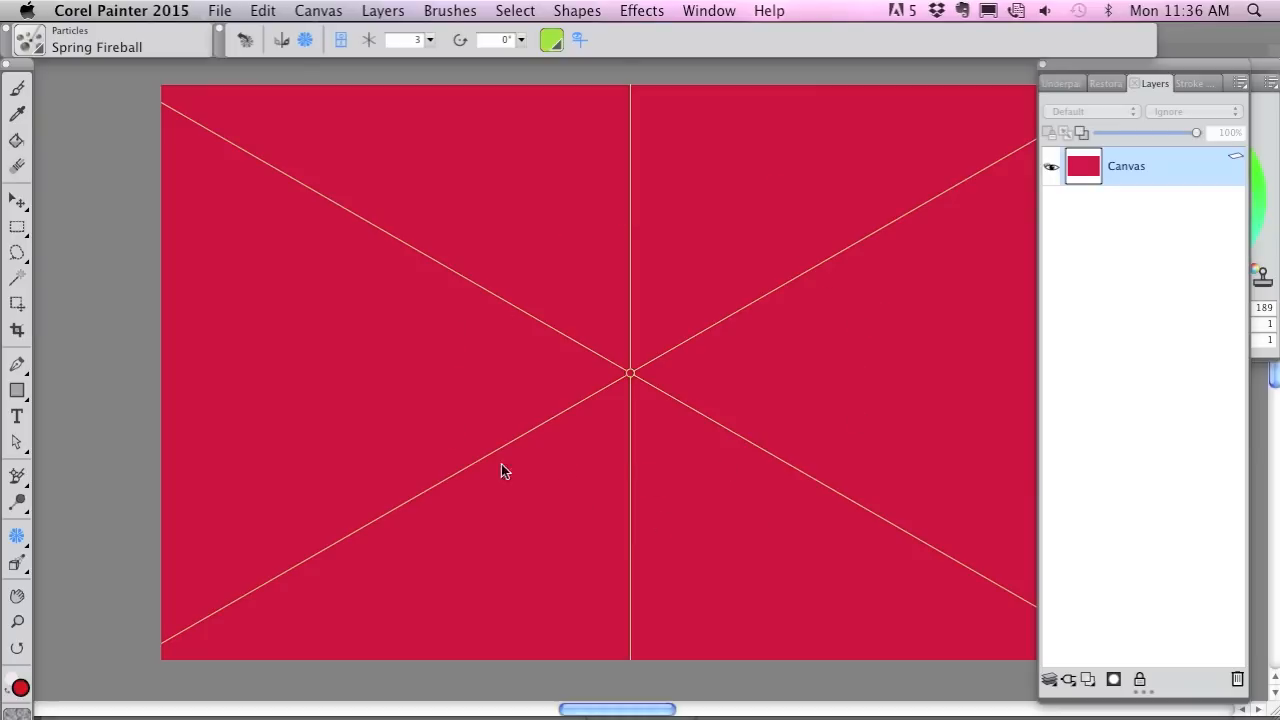
pyautogui.moveTo(416, 114)
pyautogui.write('6')
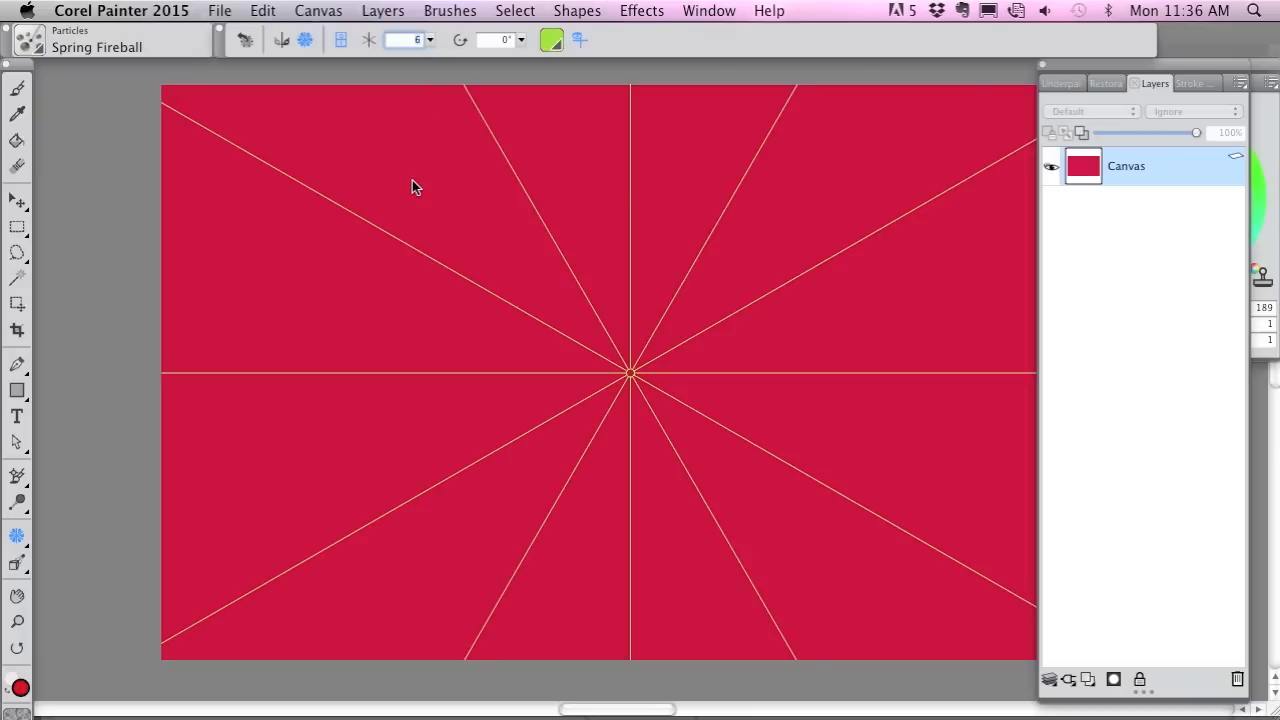
pyautogui.moveTo(644, 328)
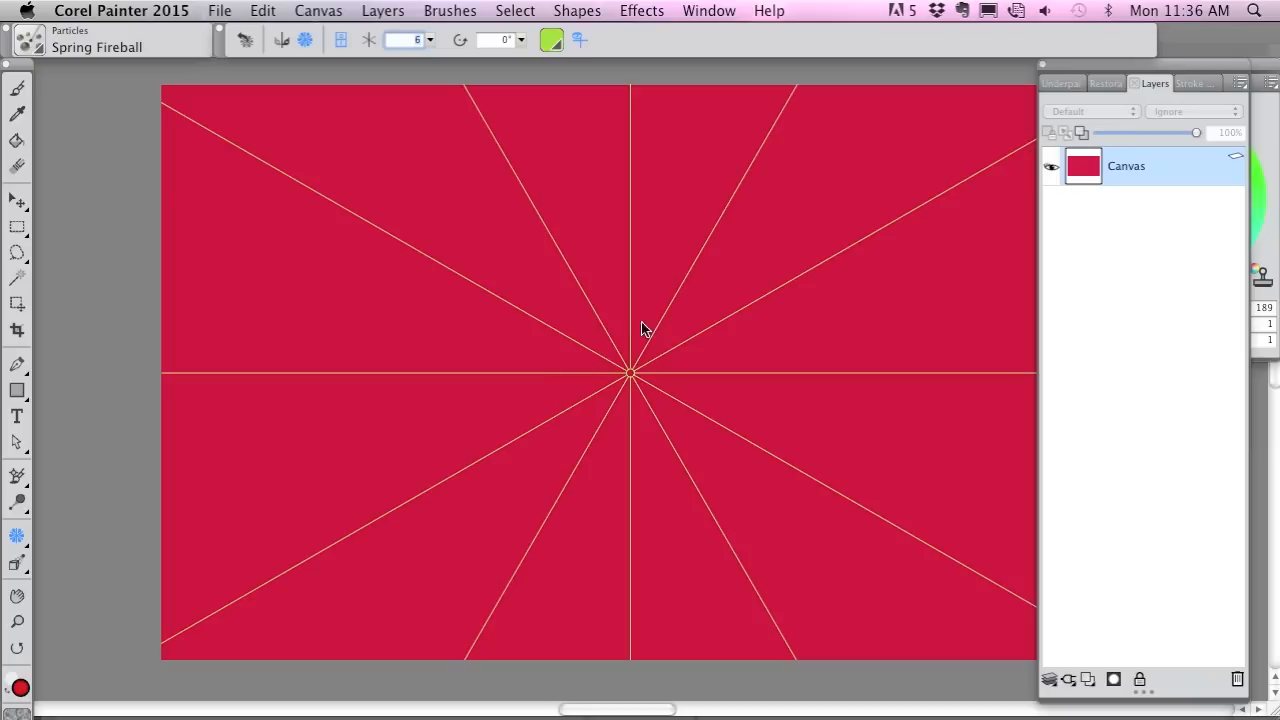
pyautogui.moveTo(444, 560)
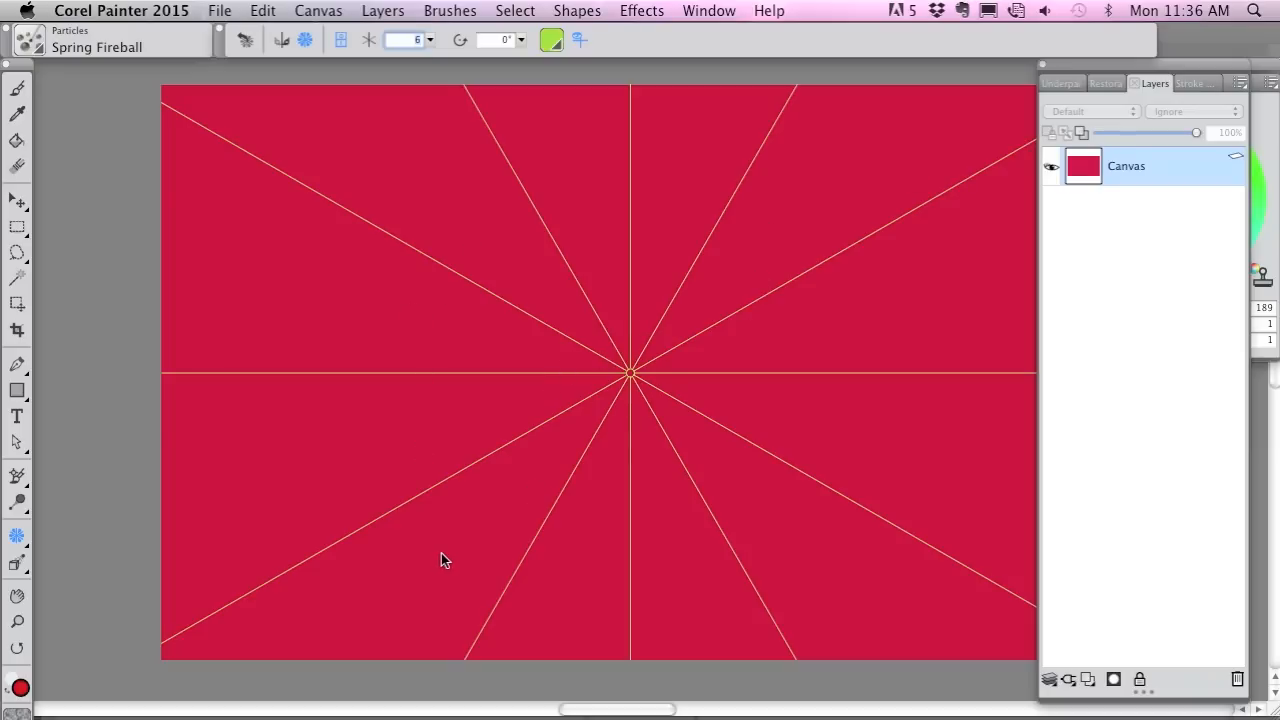
pyautogui.moveTo(16, 90)
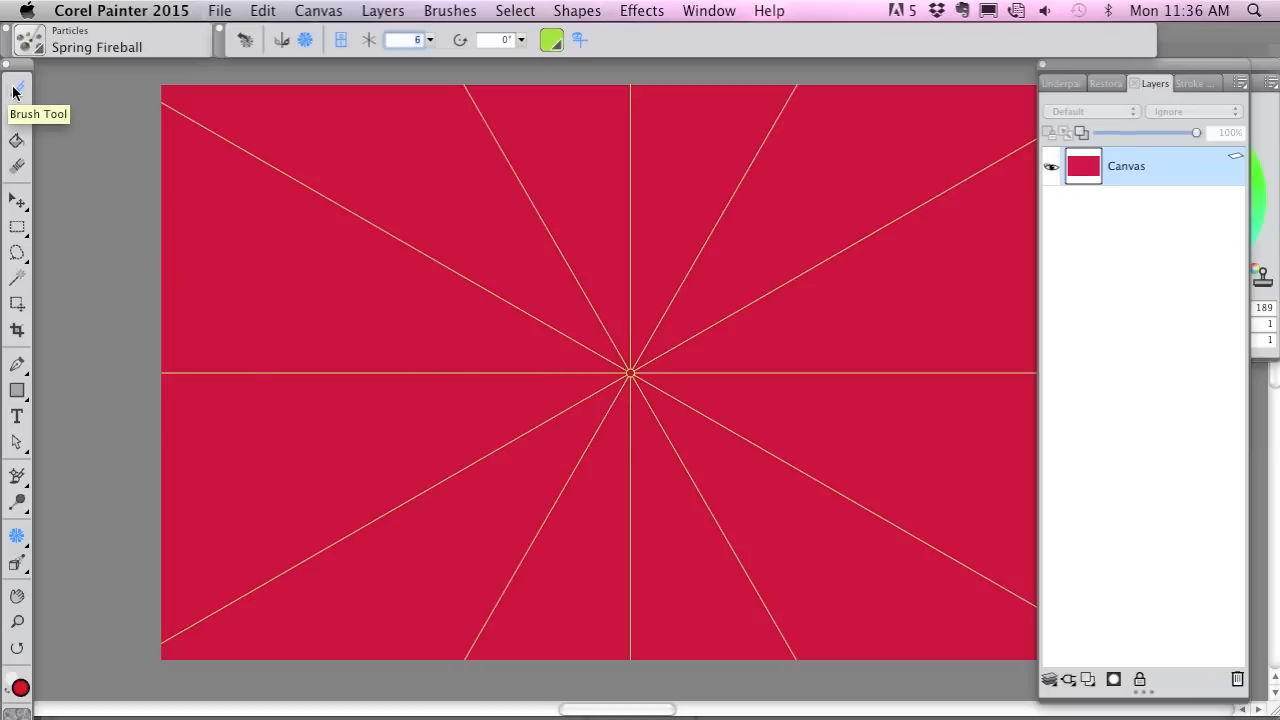
pyautogui.click(16, 90)
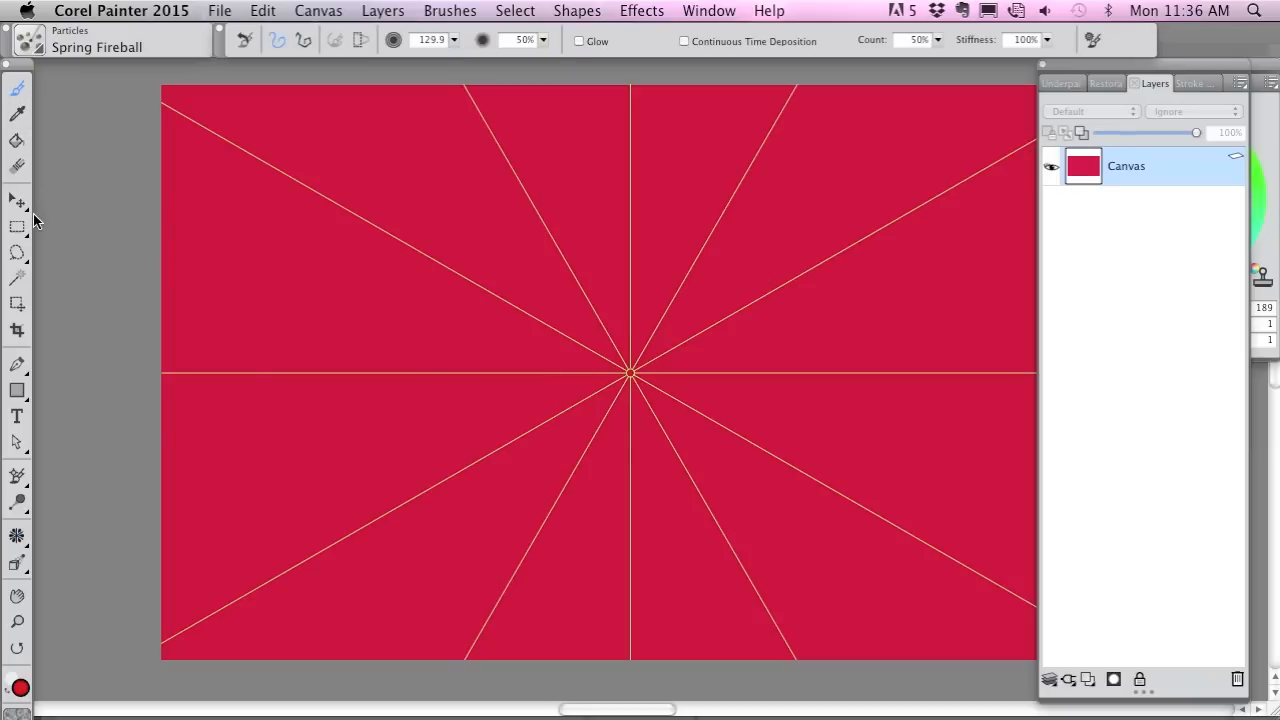
pyautogui.moveTo(16, 36)
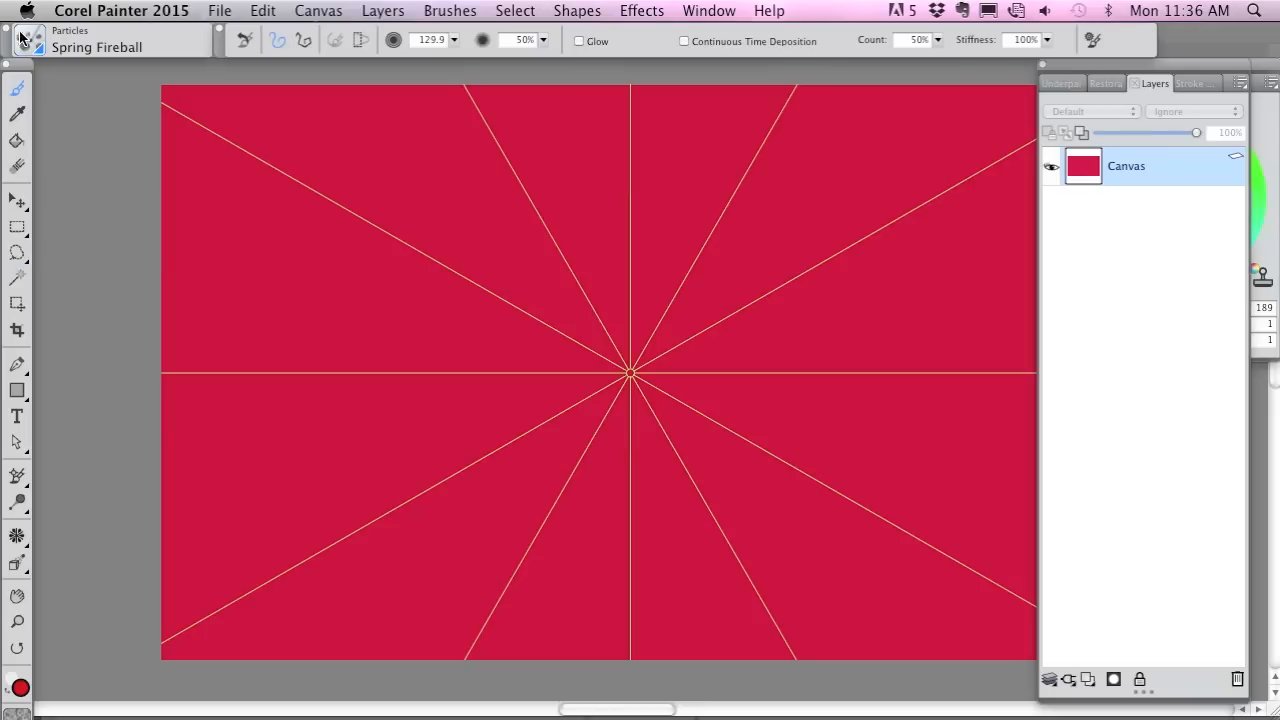
pyautogui.click(16, 40)
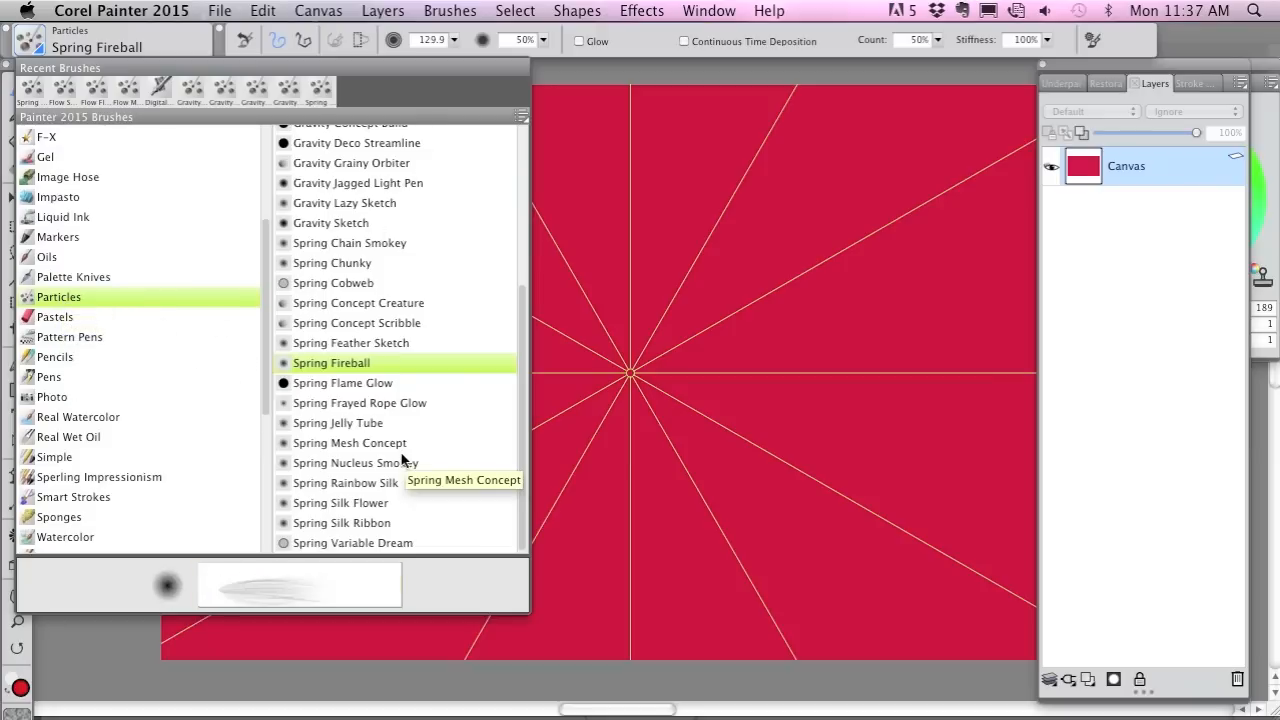
pyautogui.moveTo(422, 464)
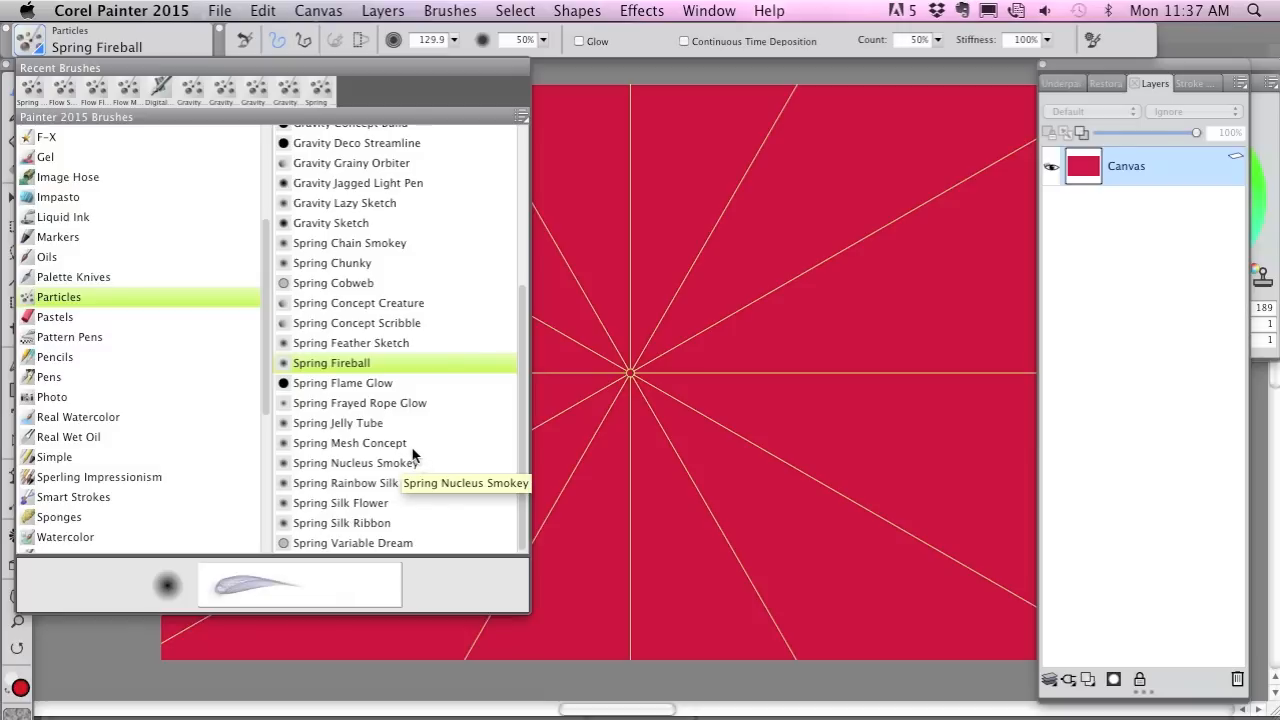
pyautogui.moveTo(404, 444)
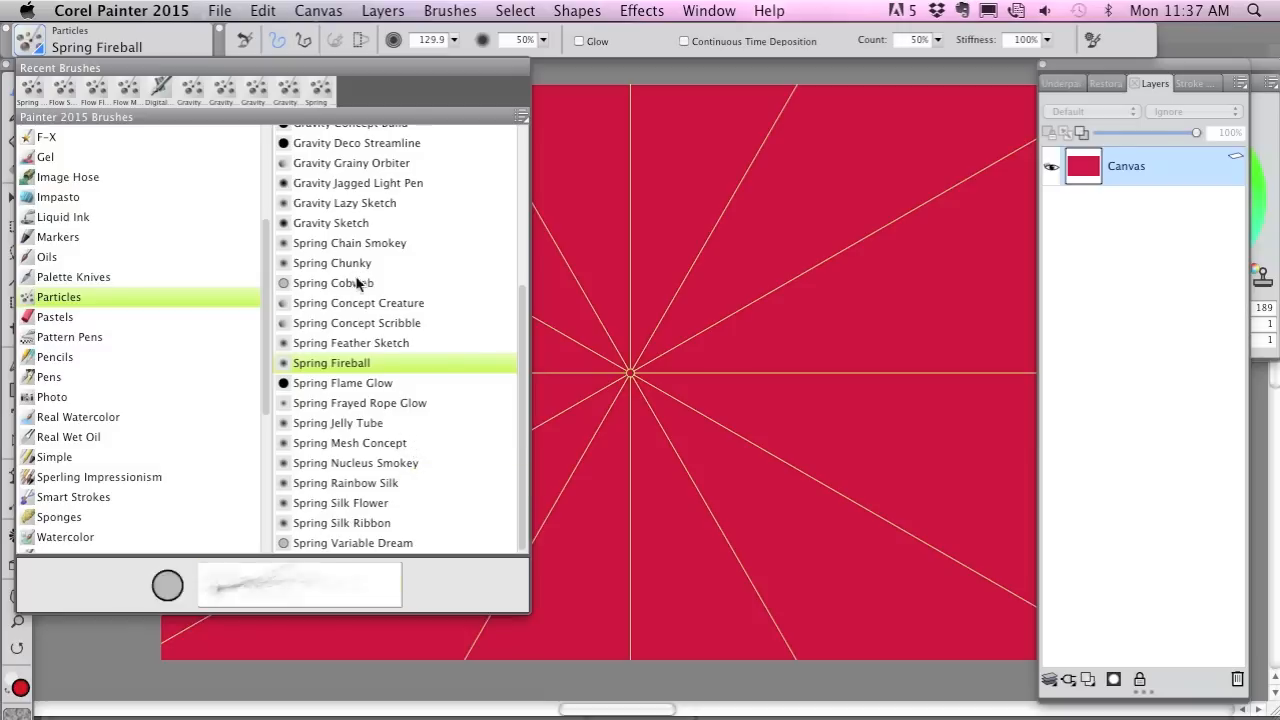
# Choose the Particles > Flow Sparkler Glow brush from the library
pyautogui.scroll(3)
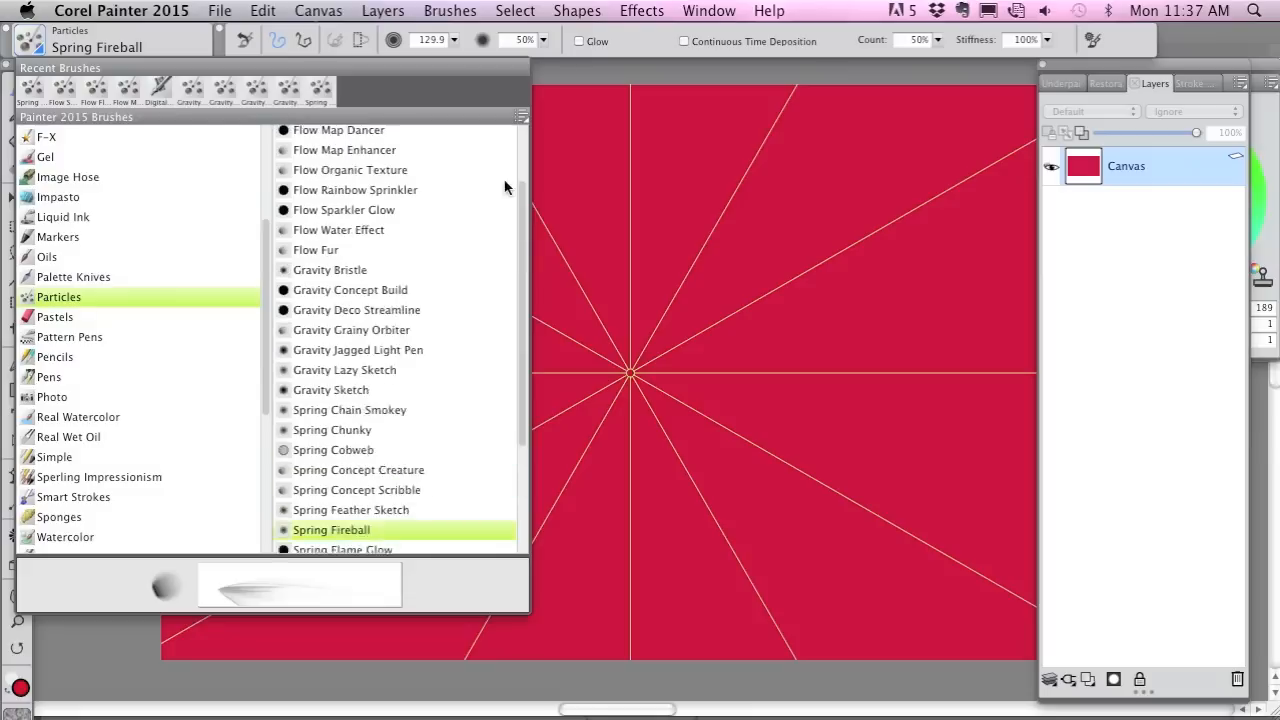
pyautogui.scroll(3)
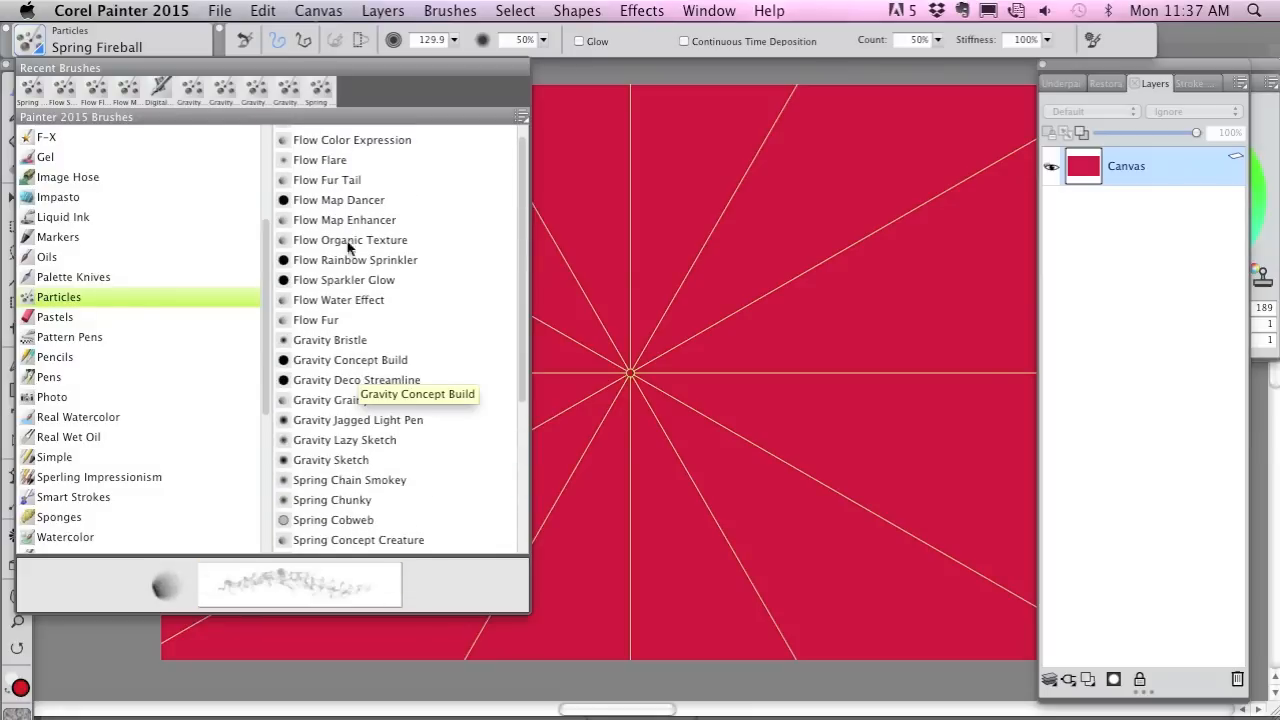
pyautogui.moveTo(350, 264)
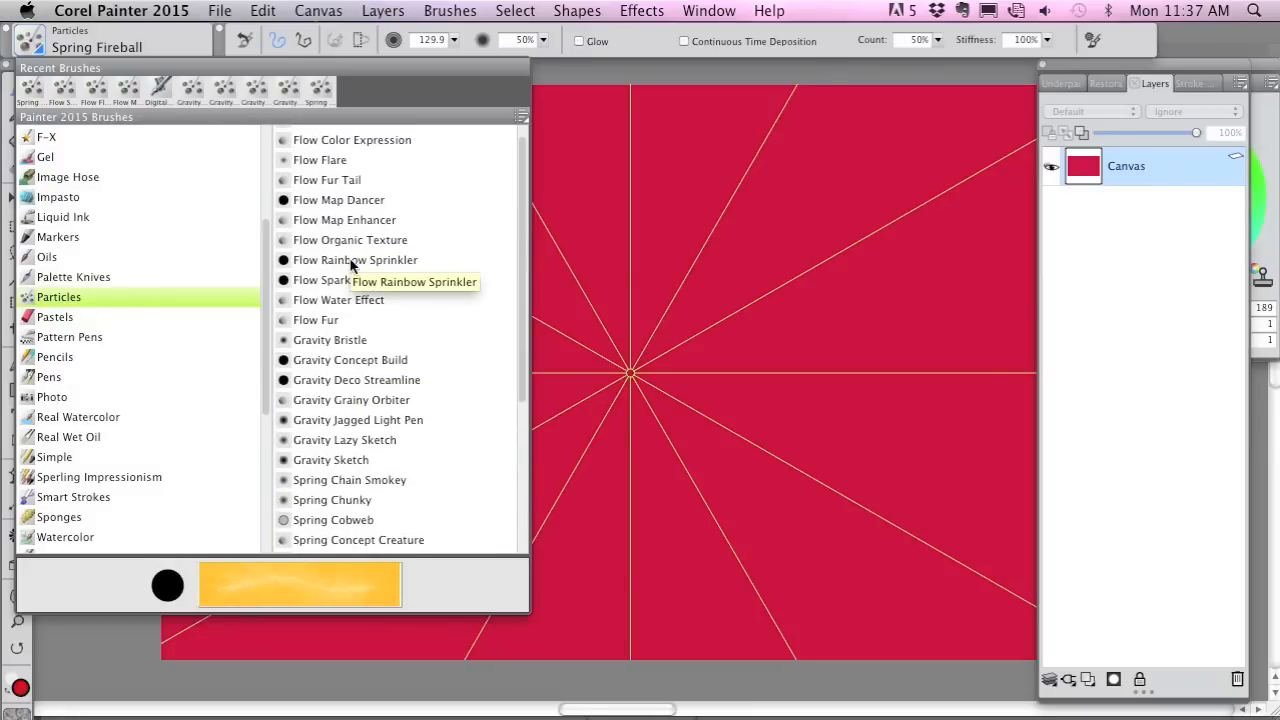
pyautogui.moveTo(344, 280)
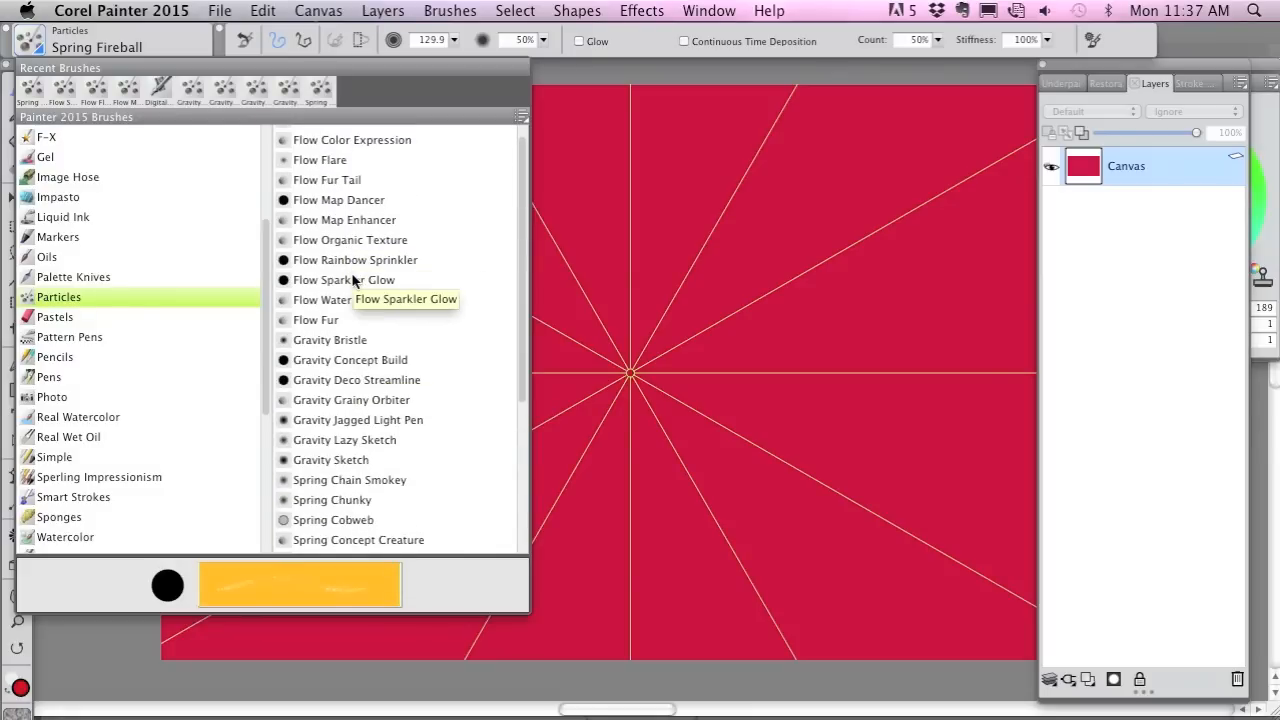
pyautogui.moveTo(392, 280)
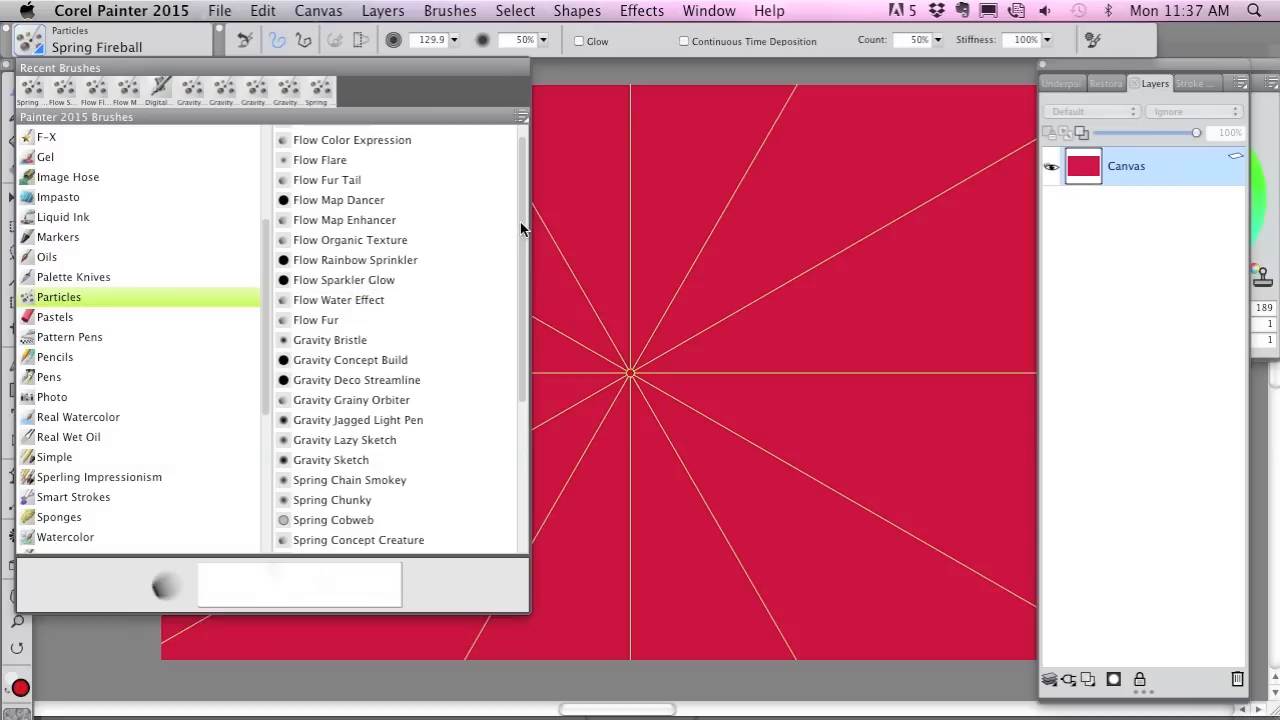
pyautogui.scroll(3)
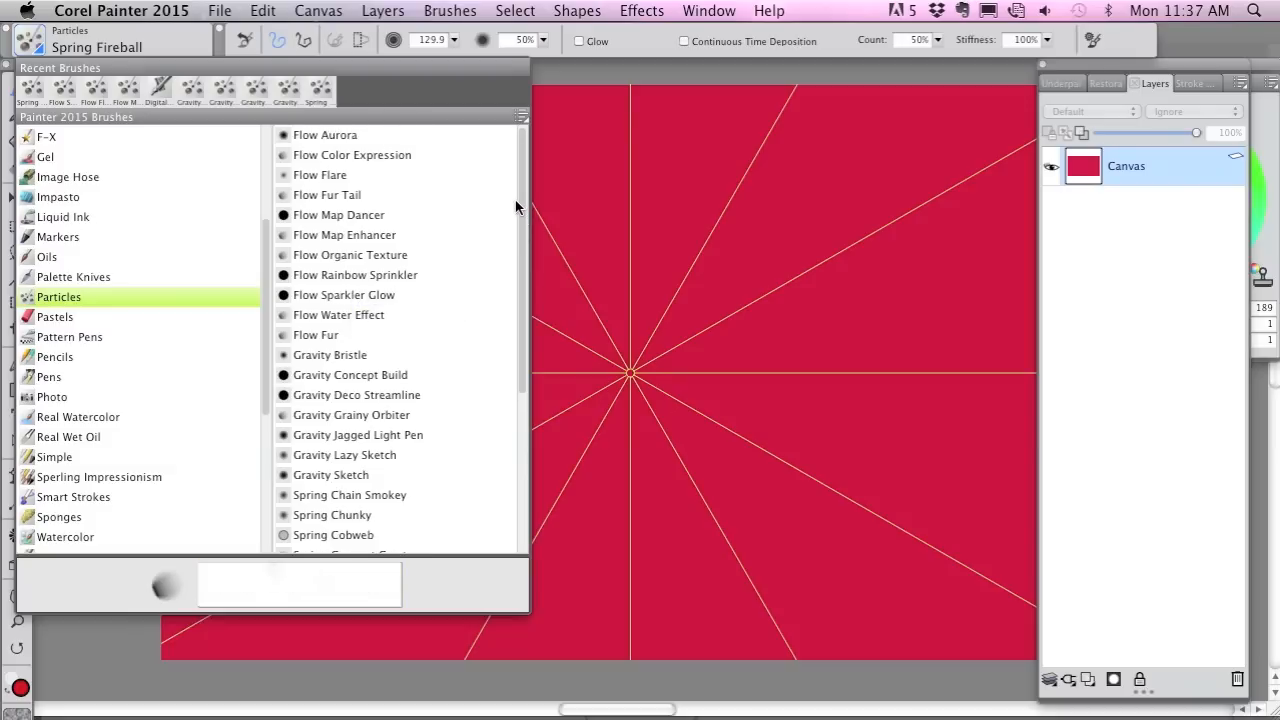
pyautogui.click(344, 294)
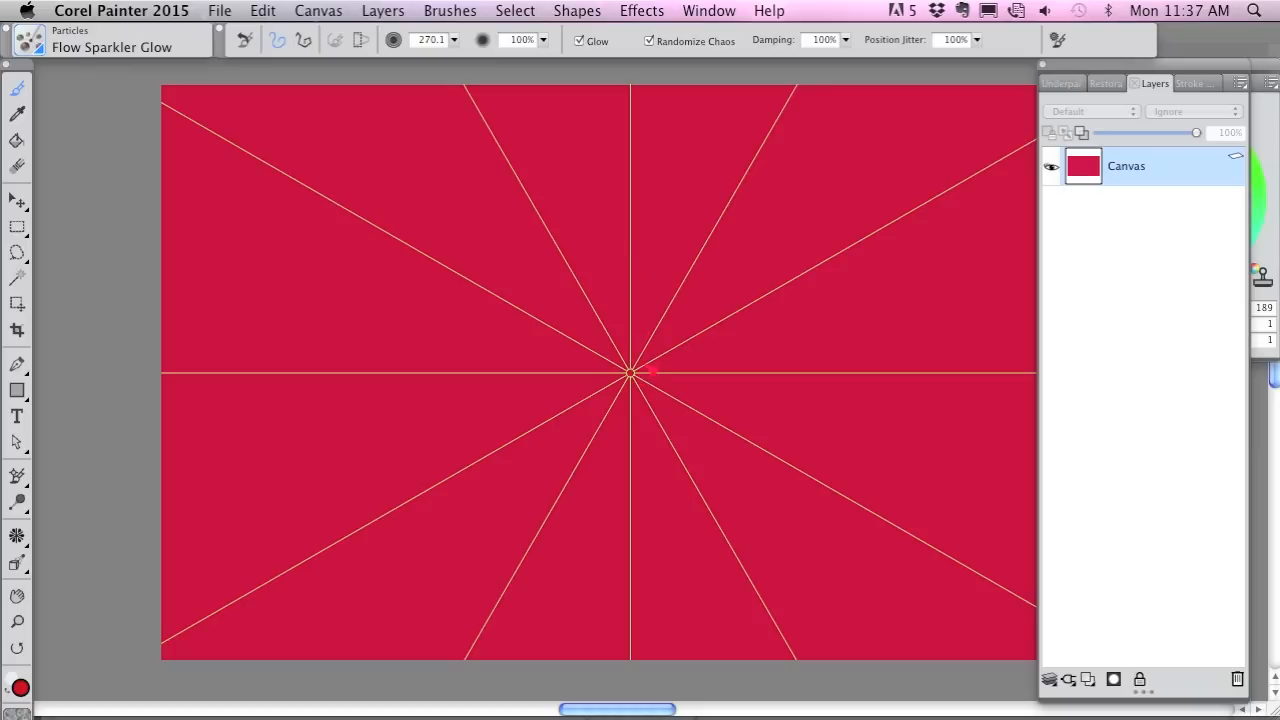
# Paint a glowing white sparkle at the canvas centre, adjust the colour, and browse Particles variants
pyautogui.click(630, 376)
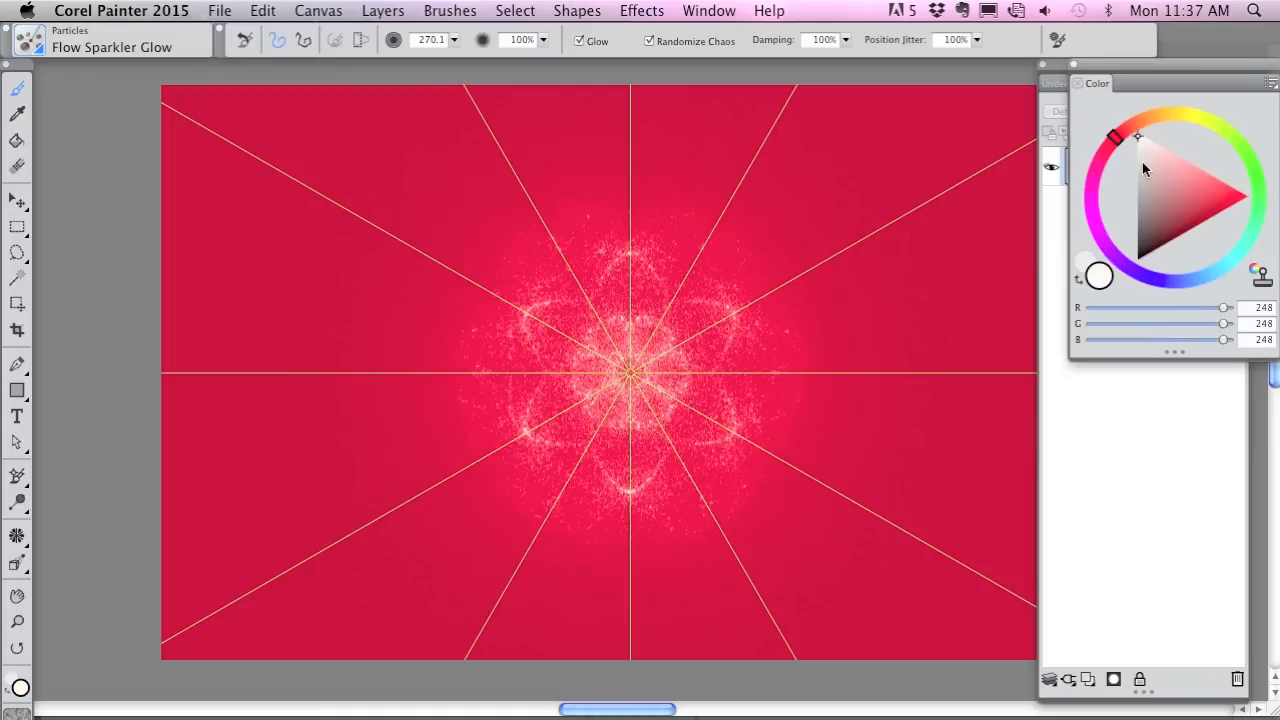
pyautogui.click(1138, 136)
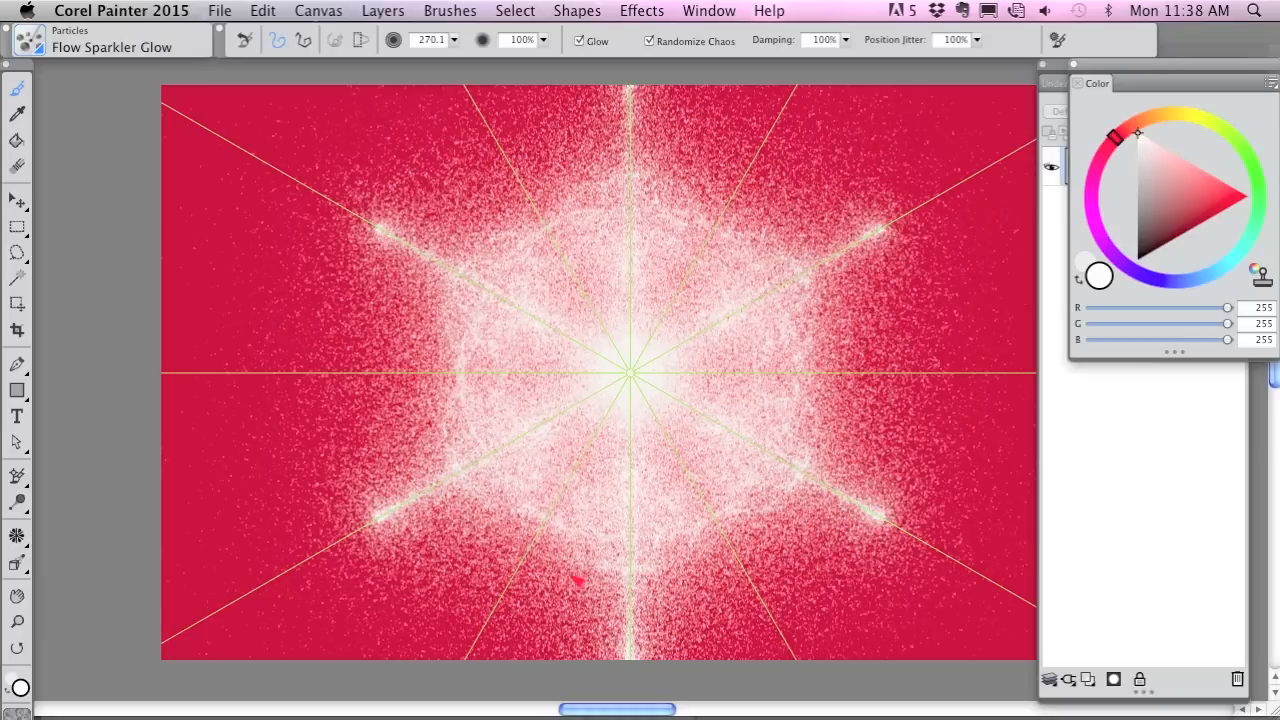
pyautogui.click(30, 40)
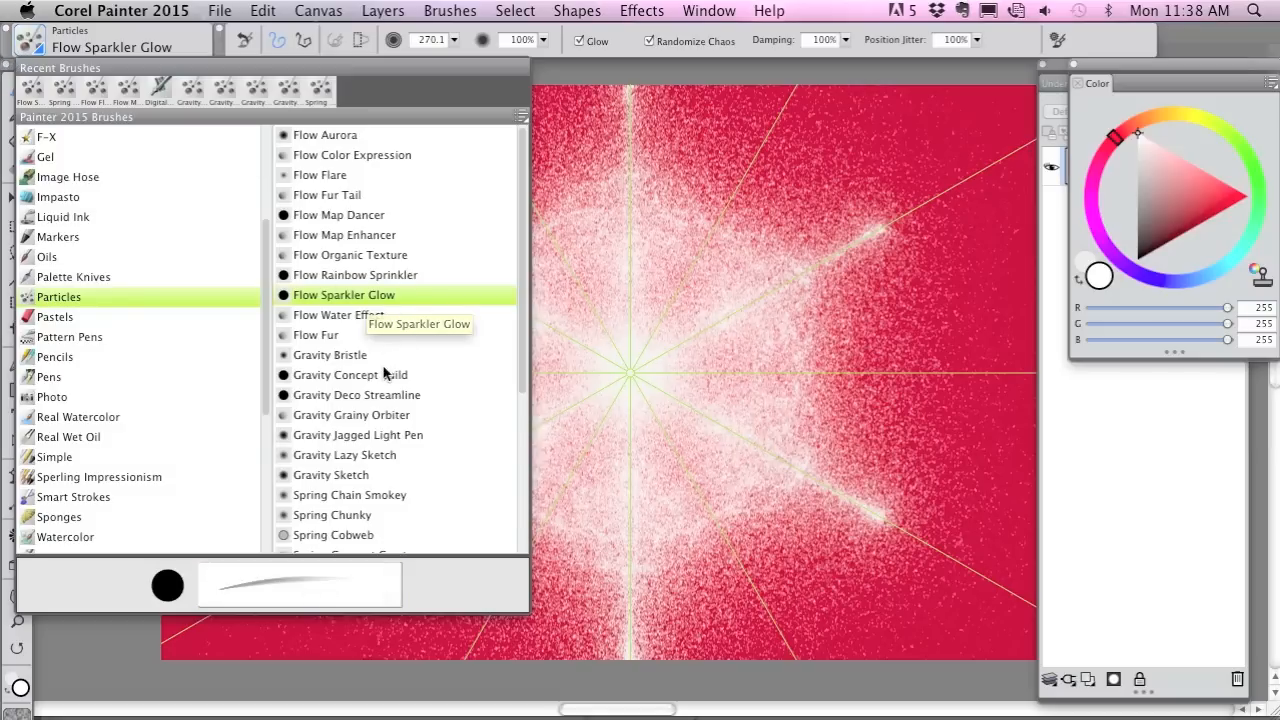
# Paint a lacy ring and spiky arms with the Gravity Concept Build particle brush
pyautogui.click(350, 374)
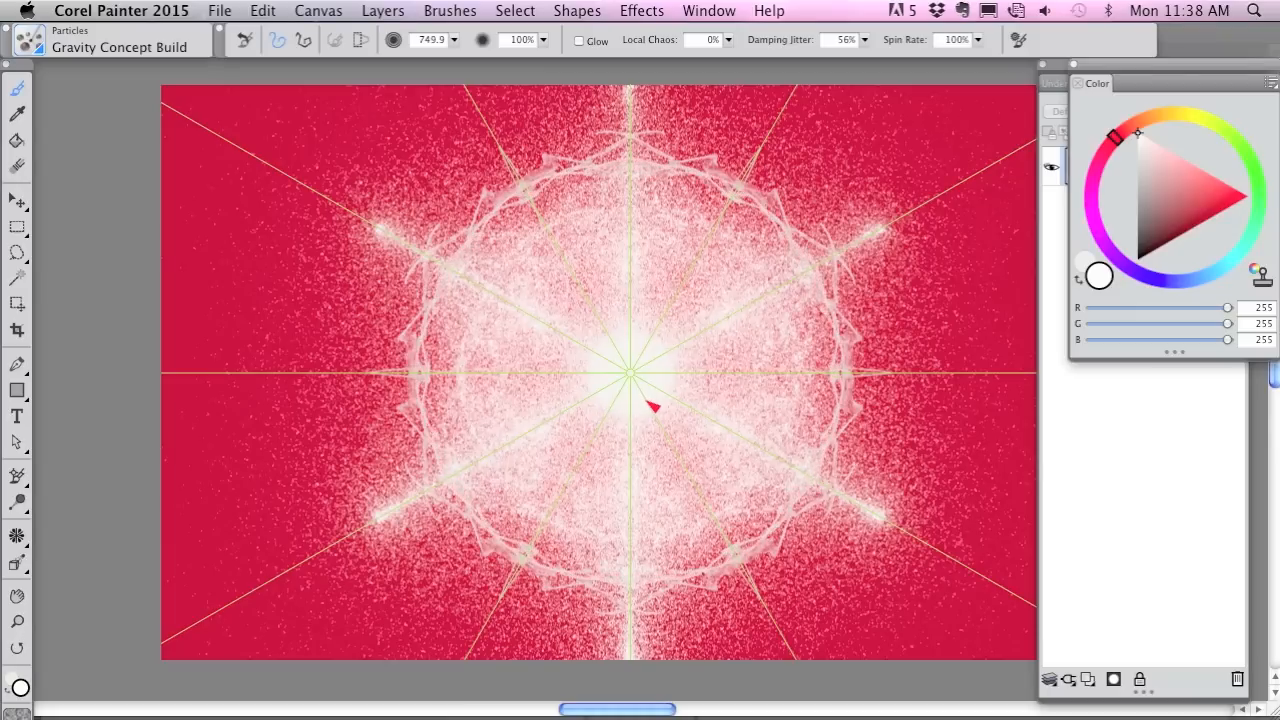
pyautogui.moveTo(658, 288)
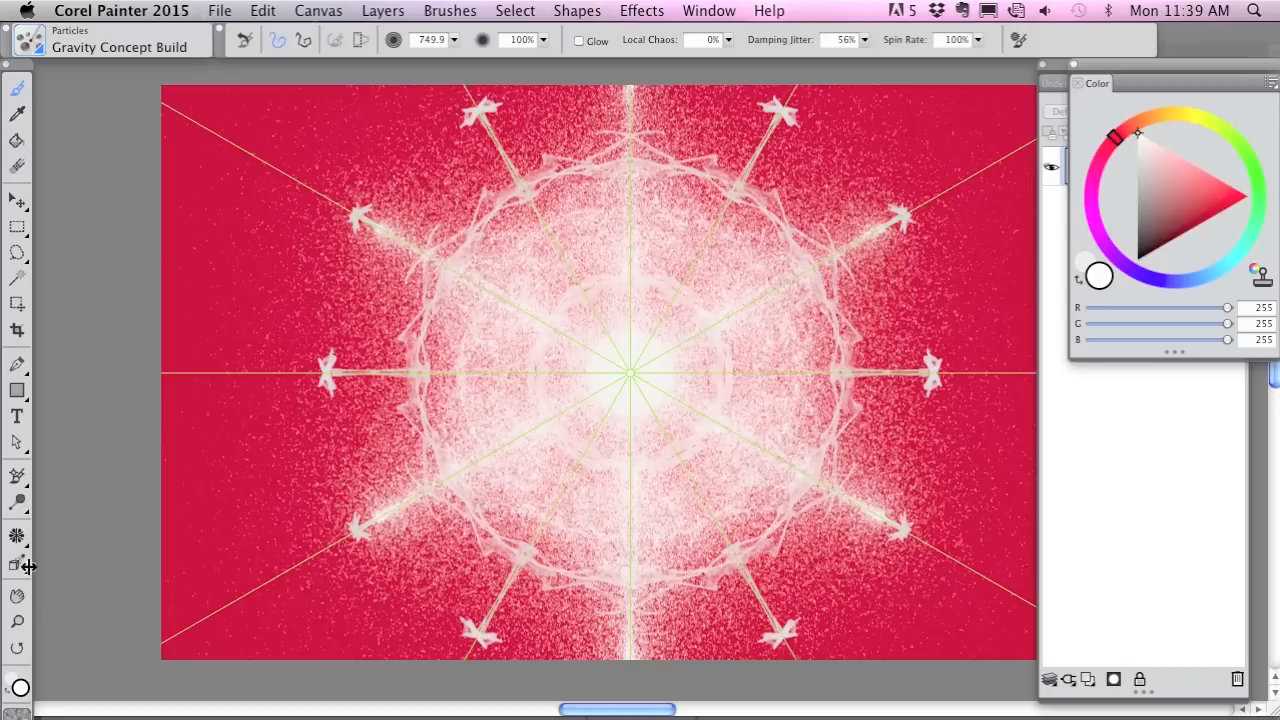
pyautogui.moveTo(16, 536)
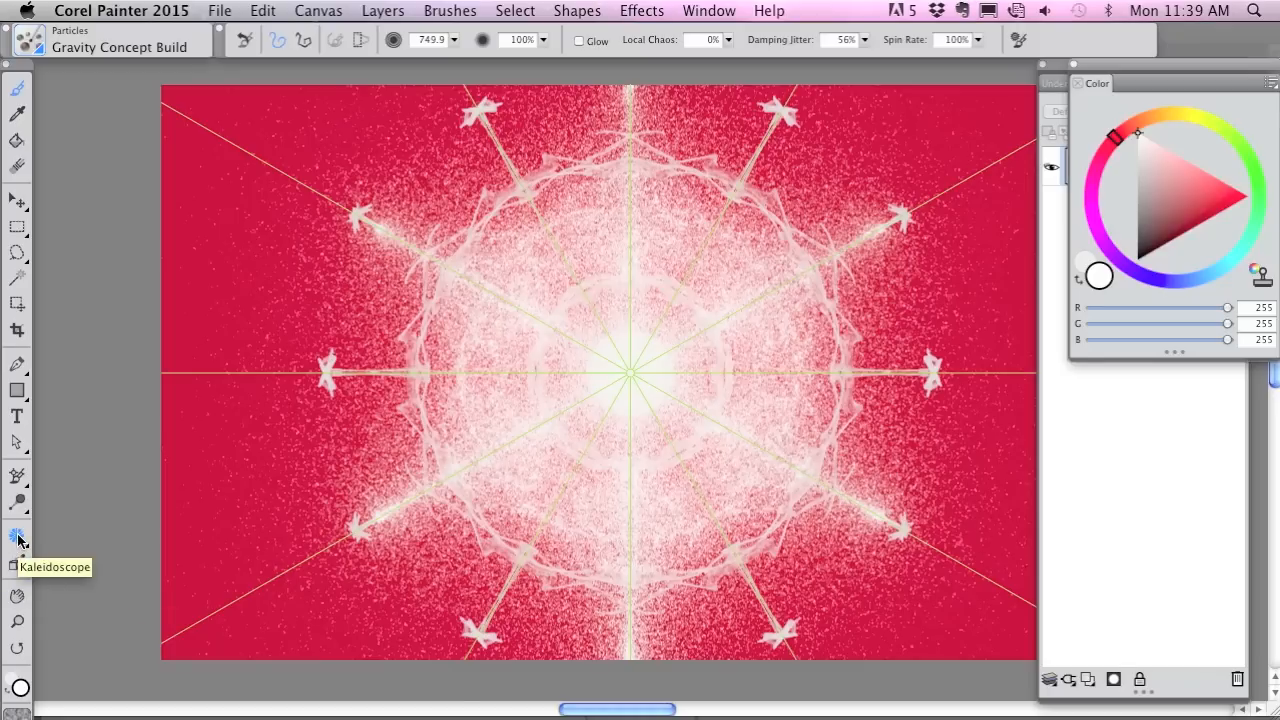
# Reset Mirror Painting to turn off the kaleidoscope guides
pyautogui.click(16, 560)
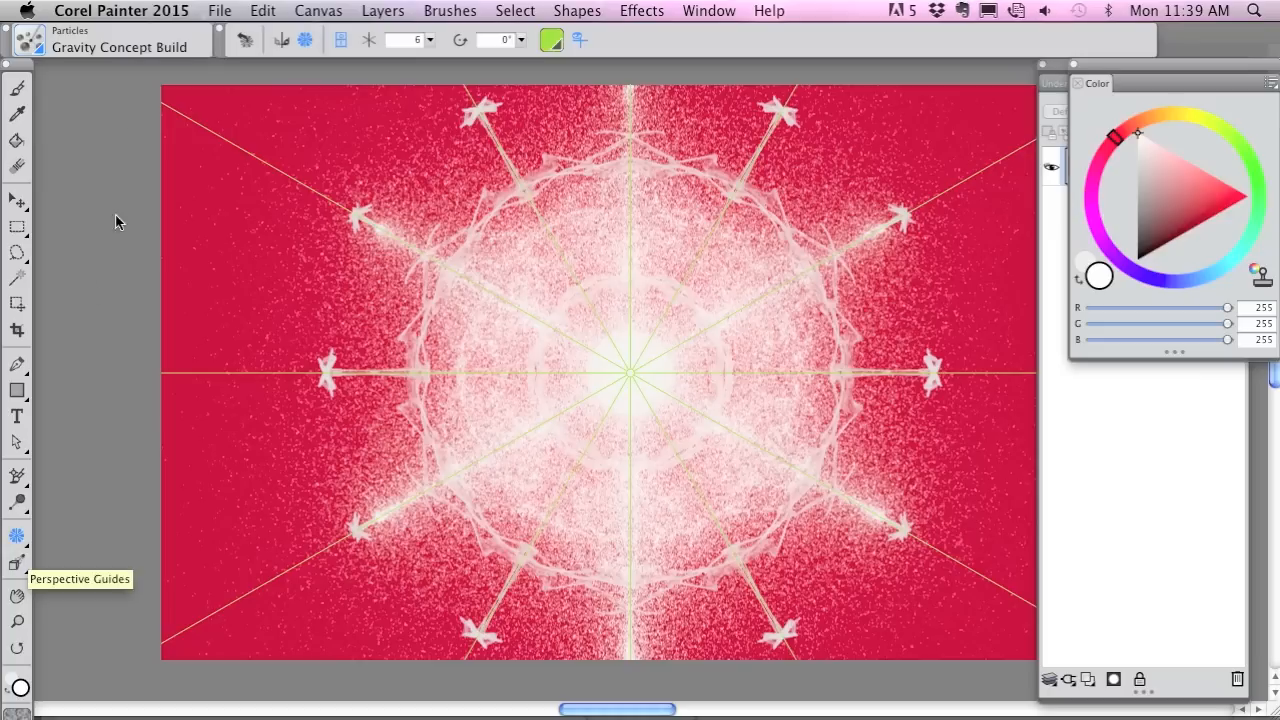
pyautogui.moveTo(244, 40)
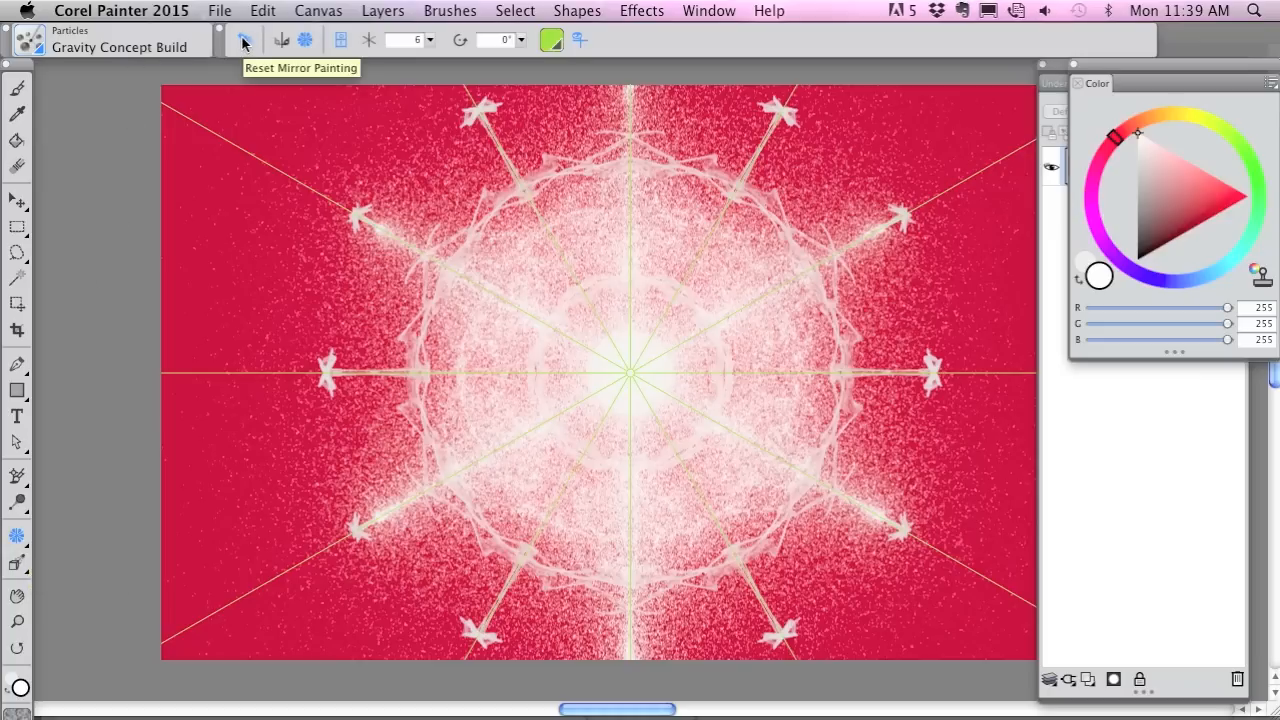
pyautogui.click(244, 40)
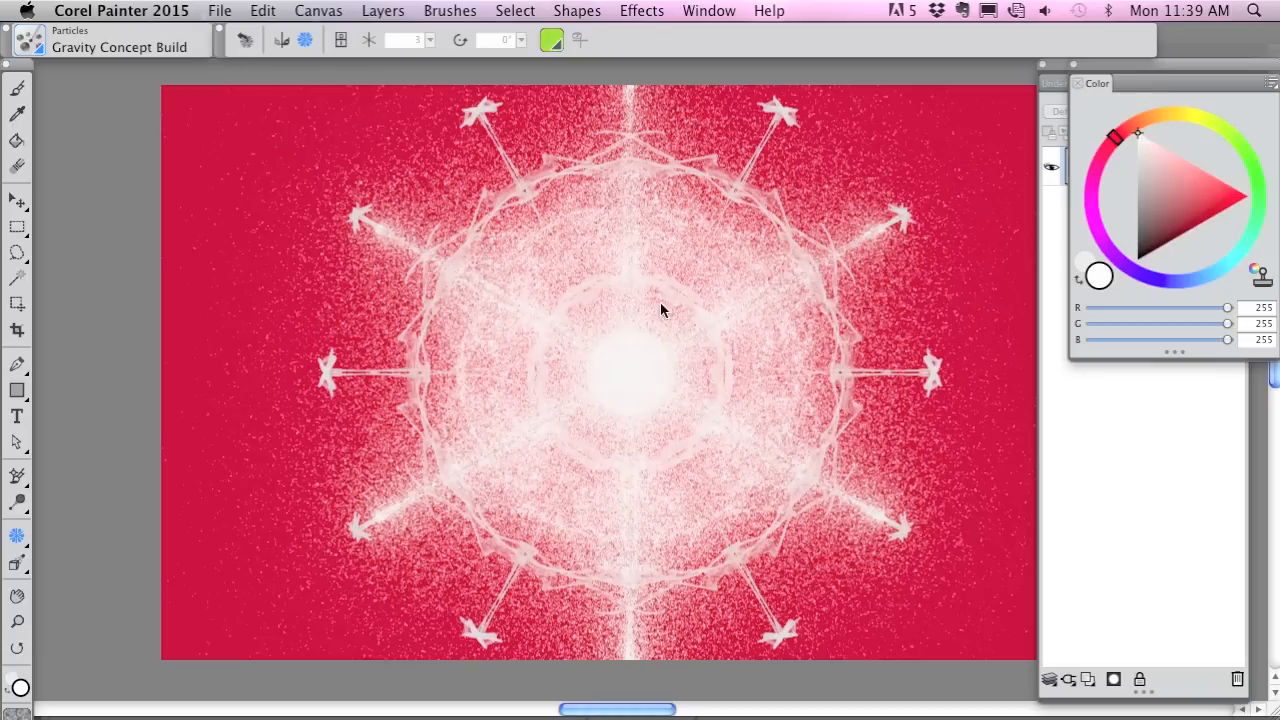
pyautogui.moveTo(556, 636)
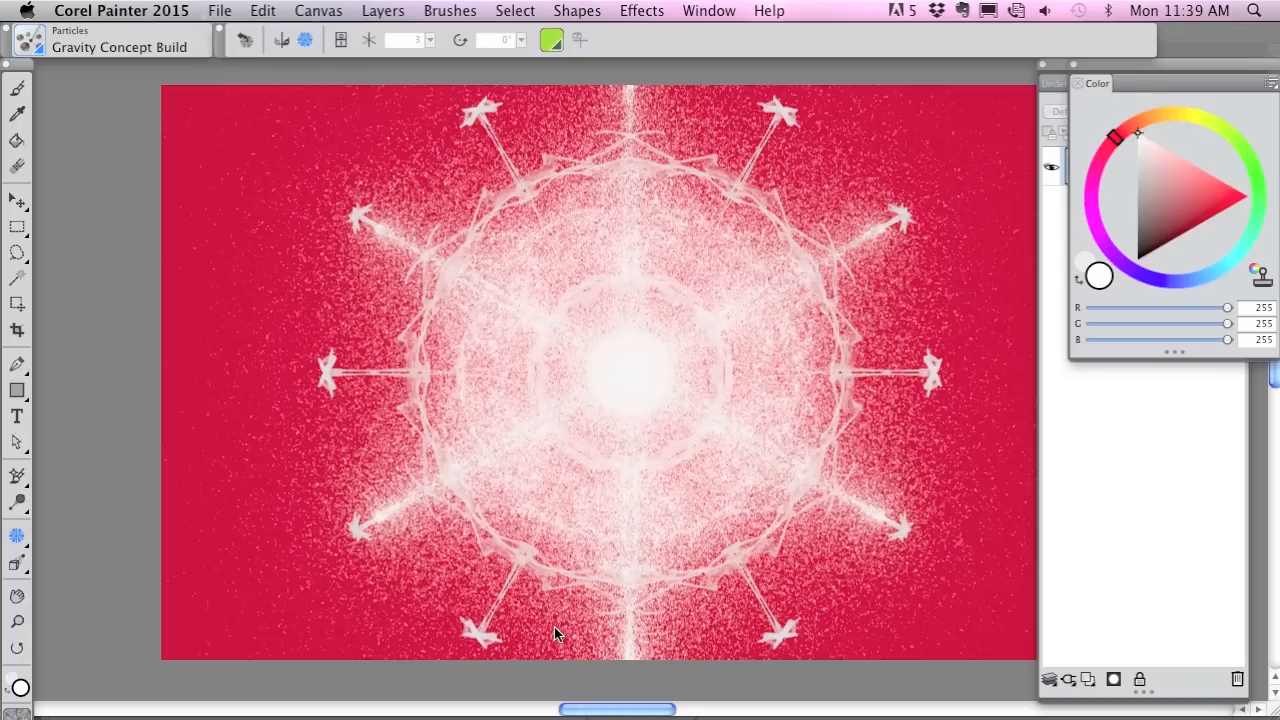
pyautogui.moveTo(472, 600)
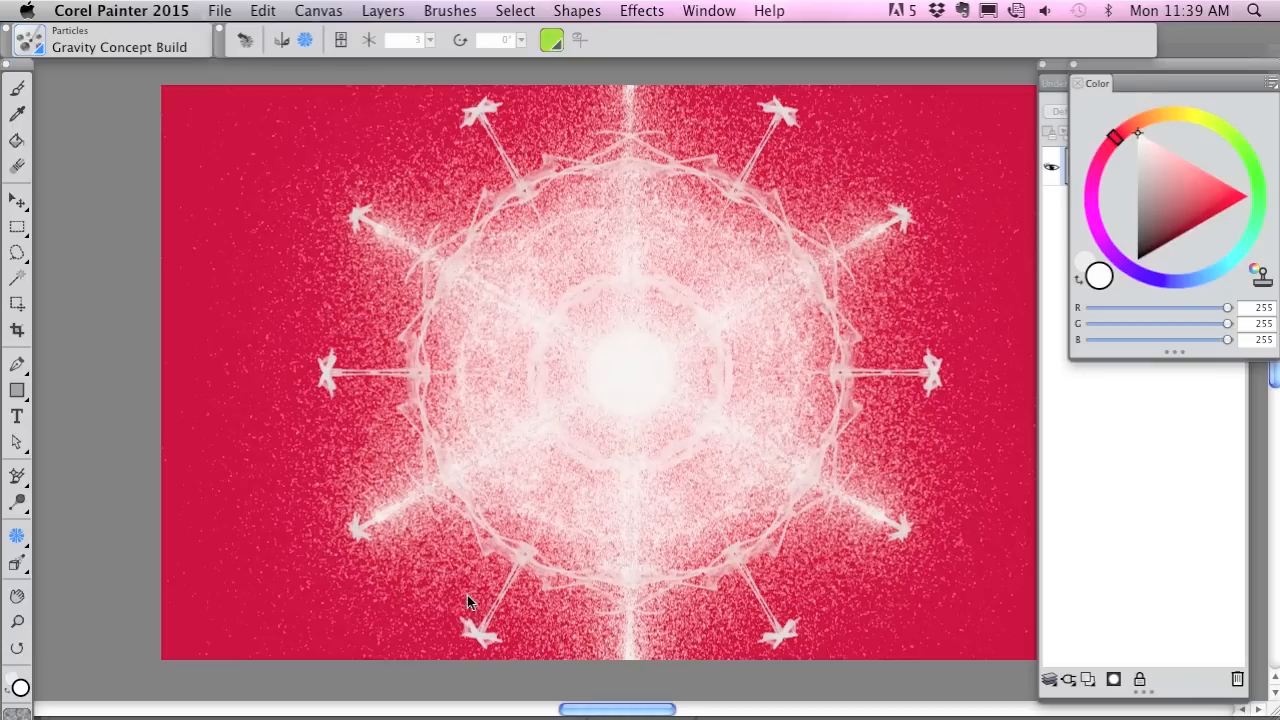
pyautogui.moveTo(140, 268)
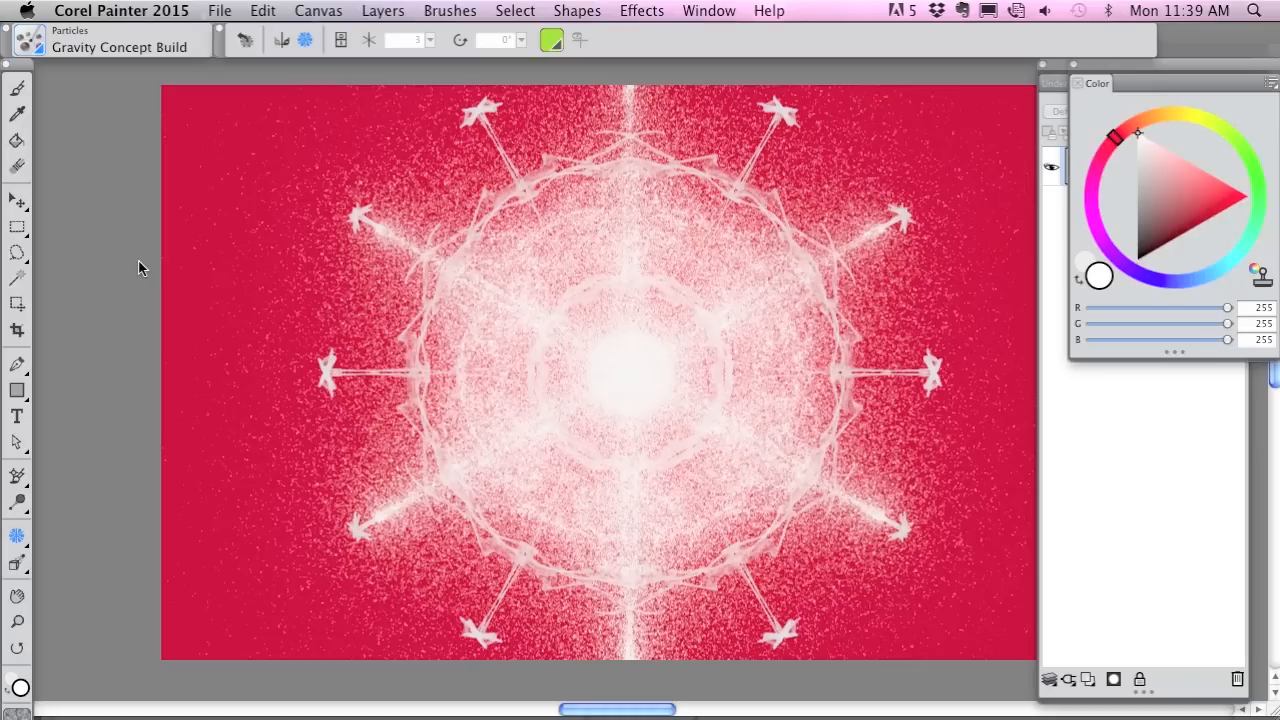
pyautogui.moveTo(18, 278)
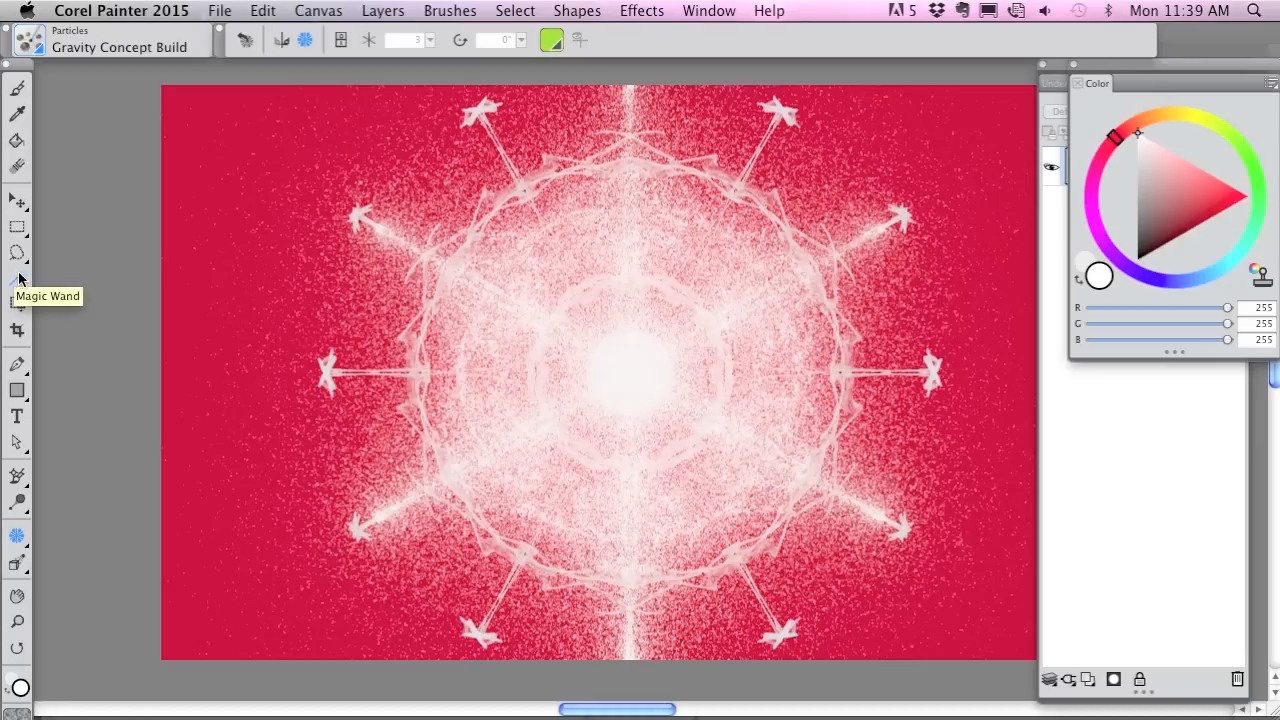
# Select the red background around the snowflake with the Magic Wand
pyautogui.click(16, 278)
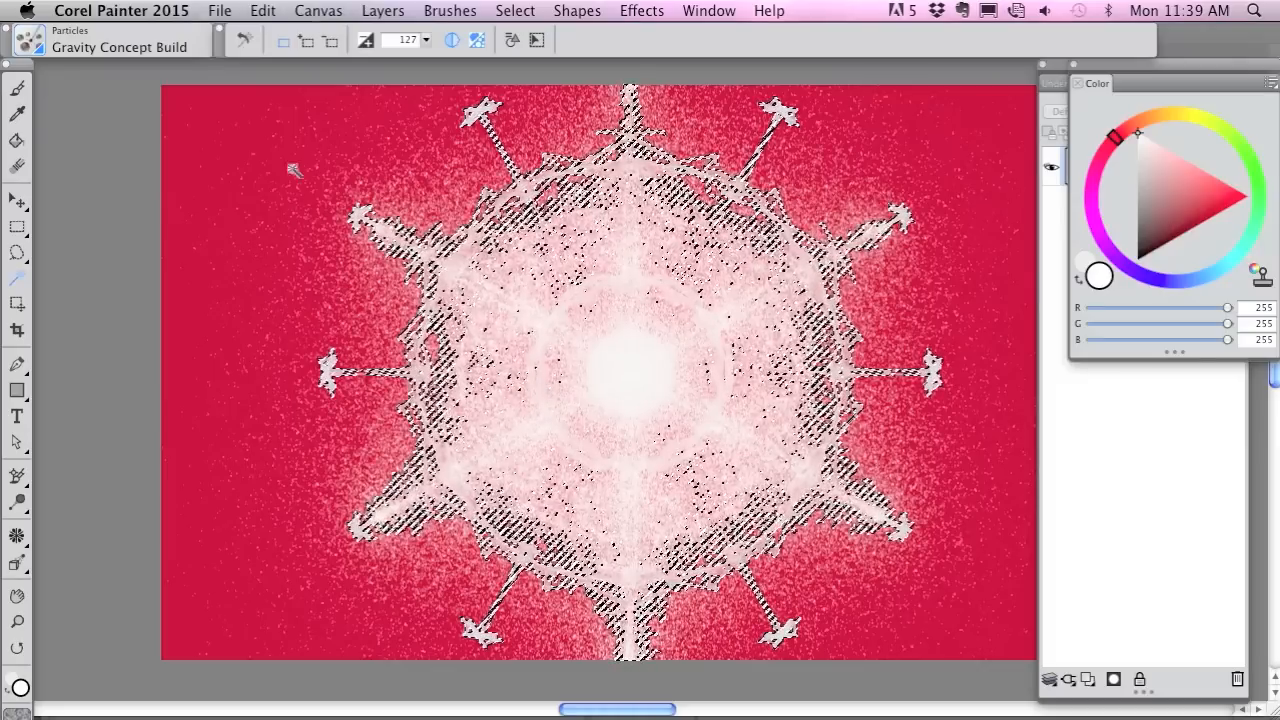
pyautogui.click(262, 10)
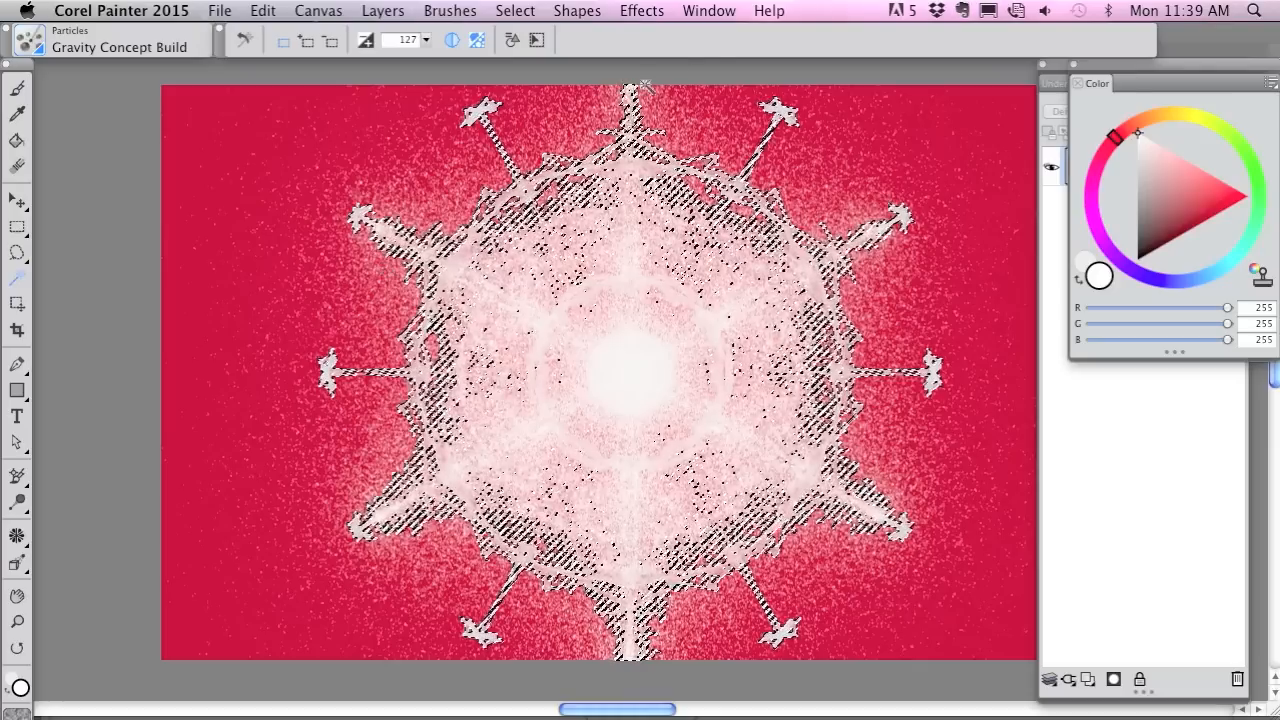
pyautogui.click(708, 10)
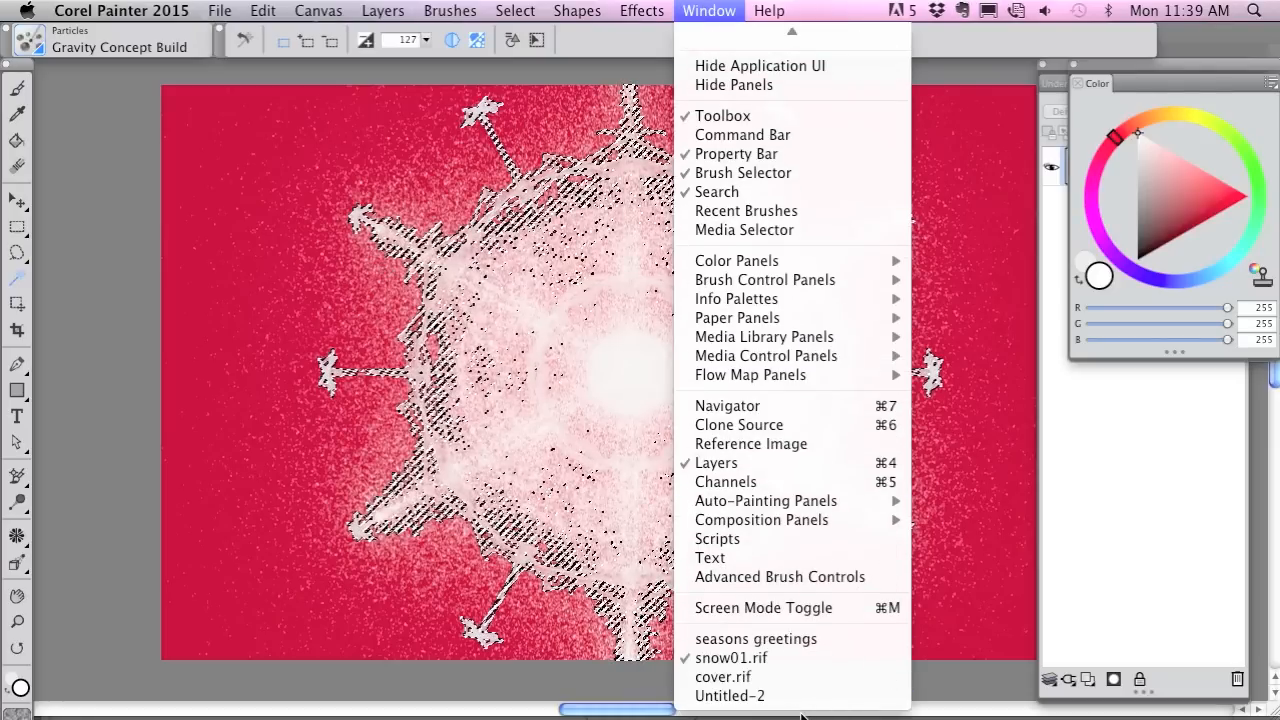
# Switch to the Seasons' Greetings card and paste the snowflake as a new layer via Edit > Paste
pyautogui.click(756, 638)
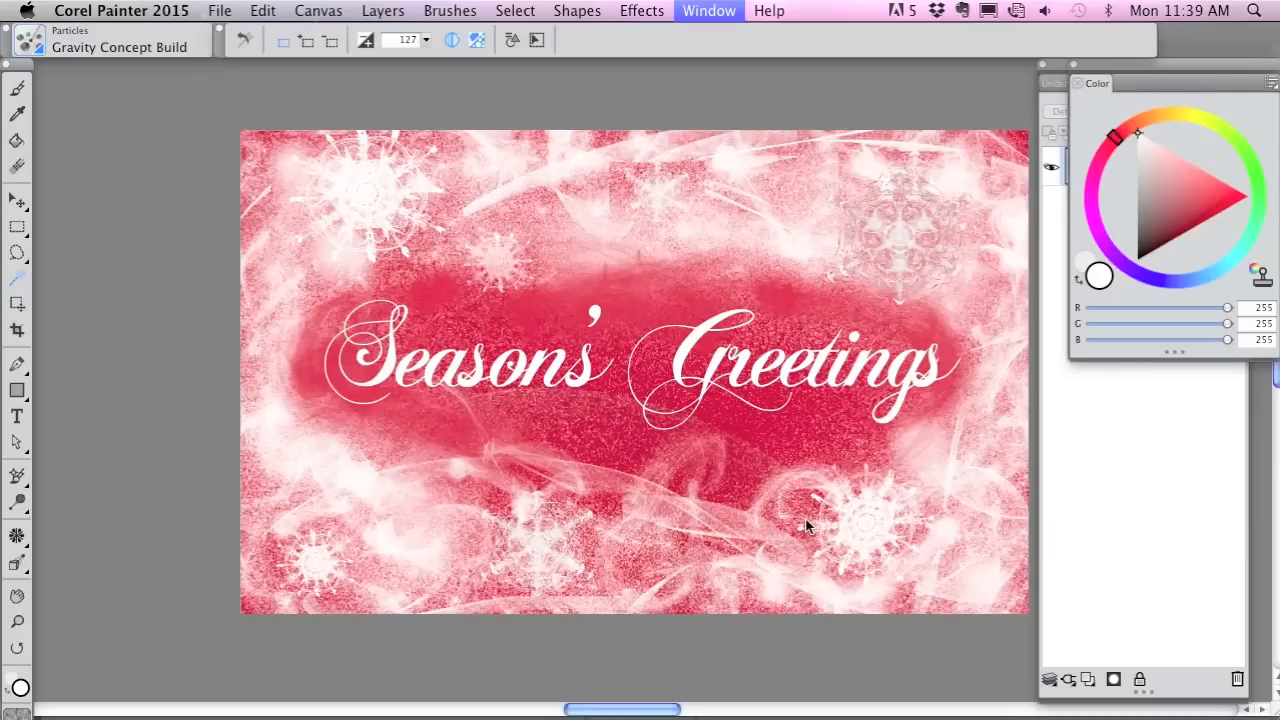
pyautogui.moveTo(264, 12)
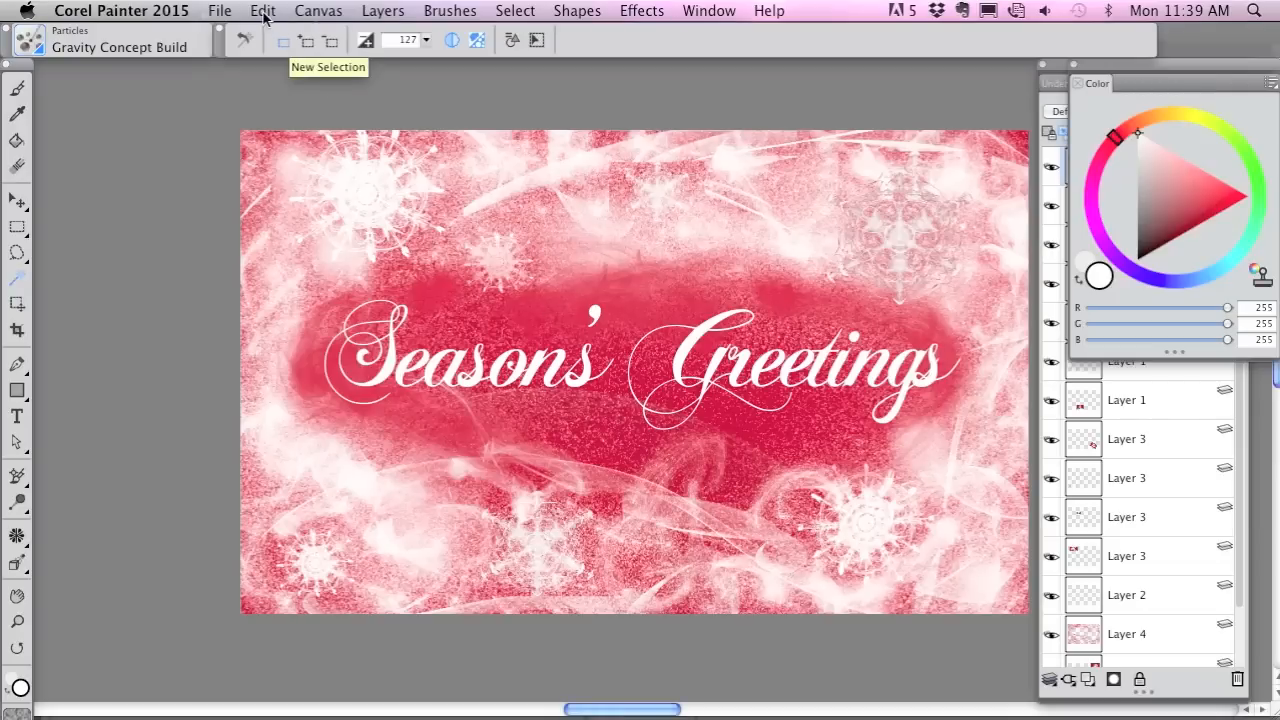
pyautogui.click(262, 12)
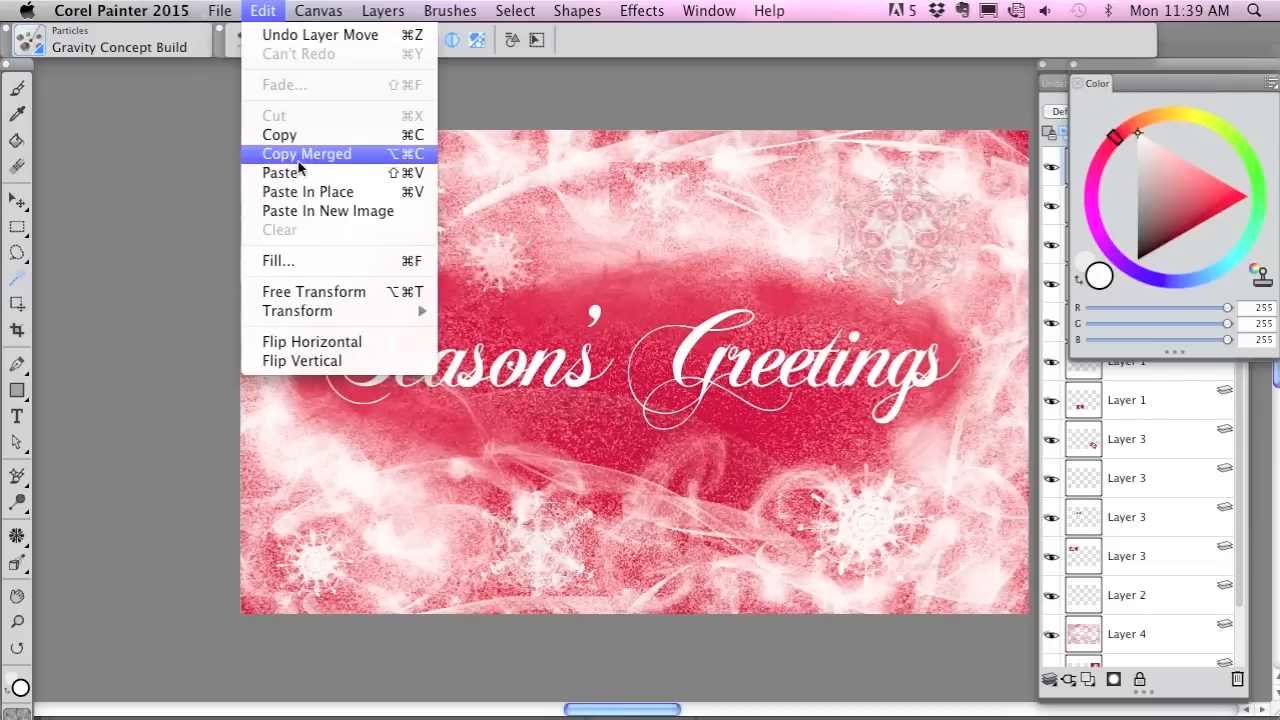
pyautogui.moveTo(300, 172)
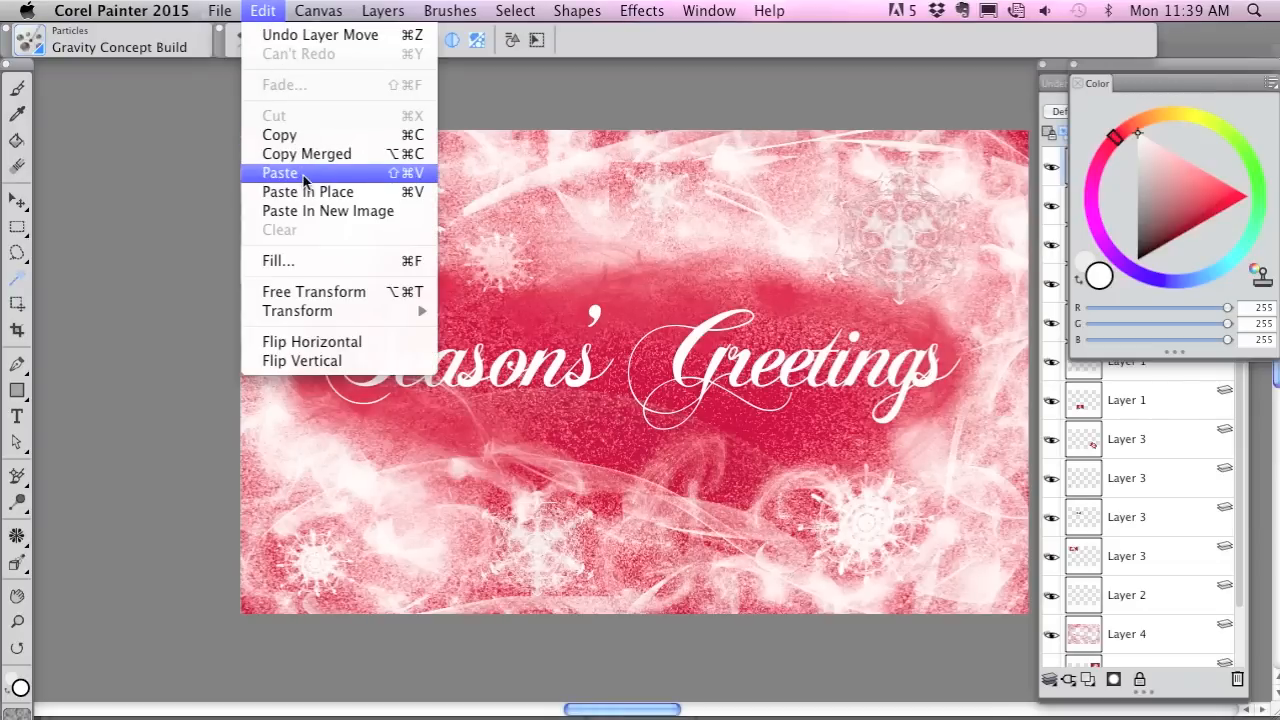
pyautogui.click(280, 172)
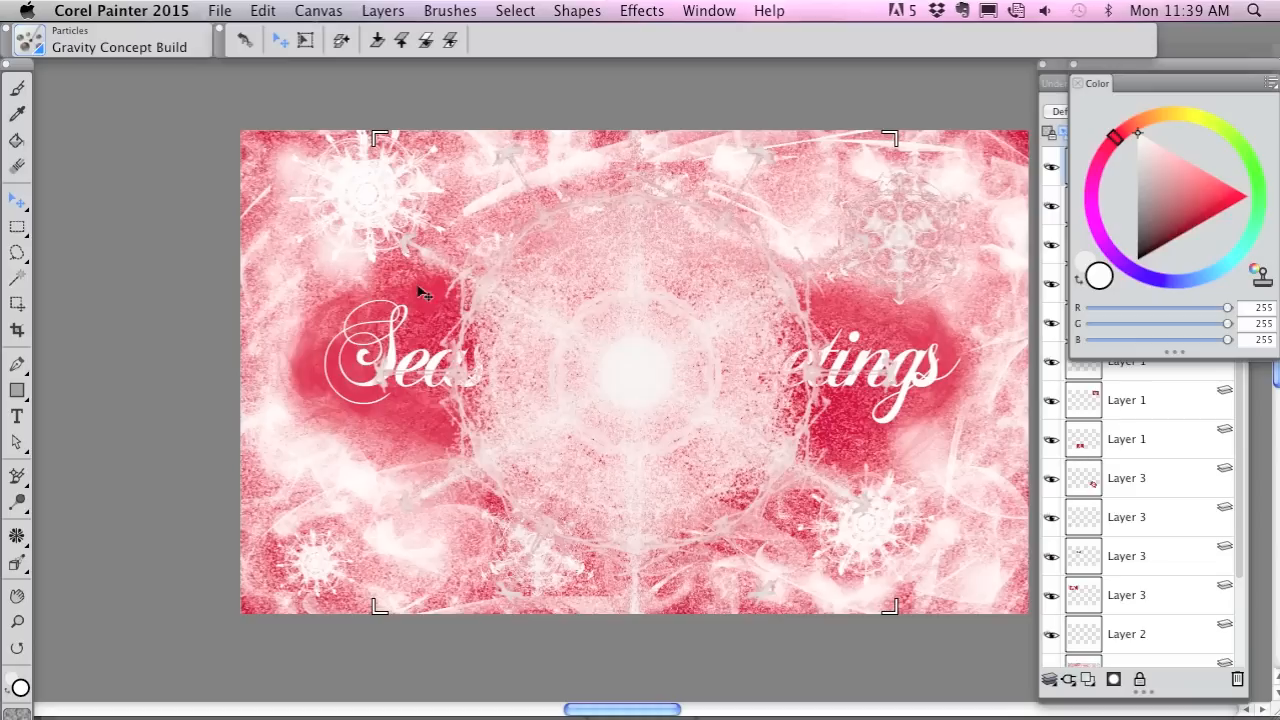
pyautogui.moveTo(638, 348)
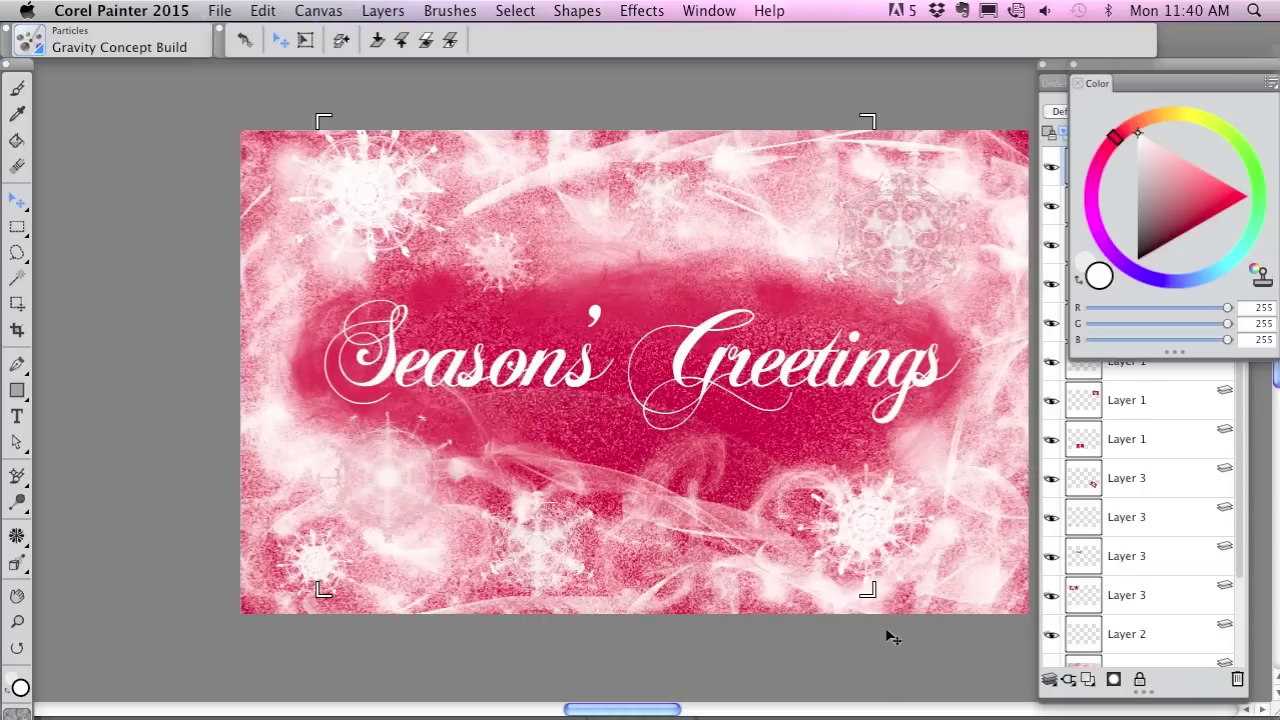
pyautogui.moveTo(828, 668)
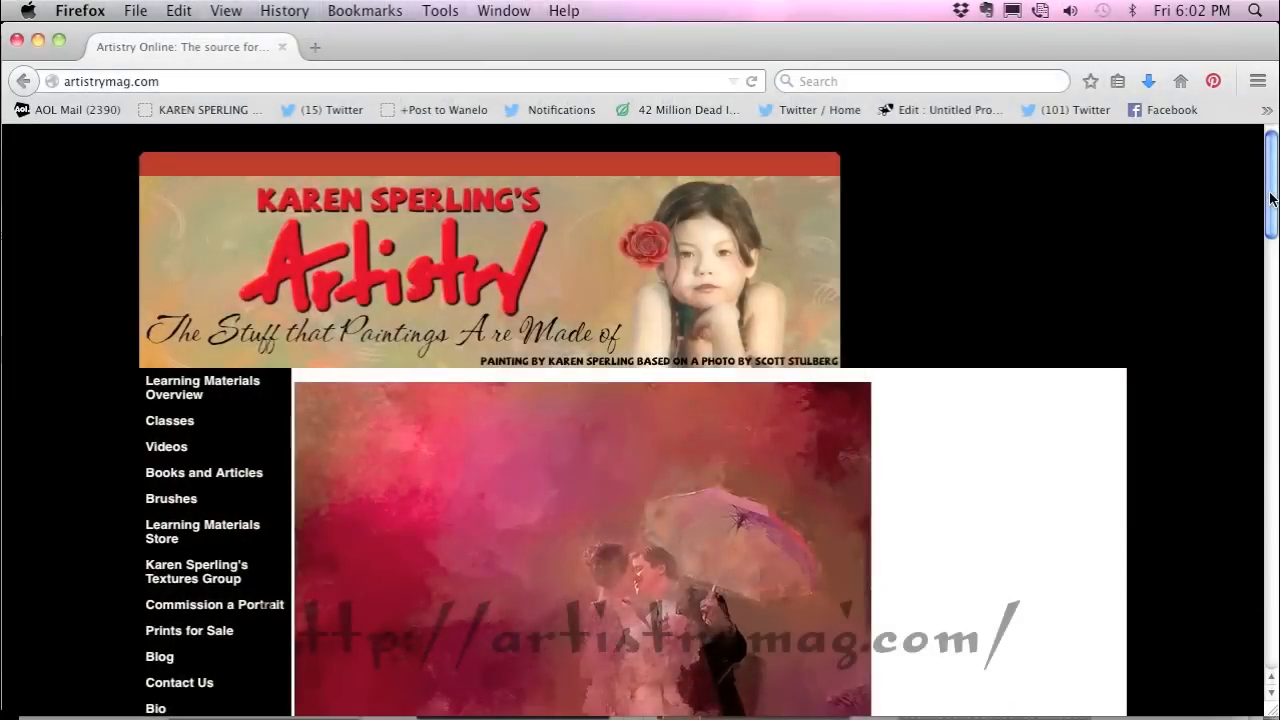
# Scroll the artistrymag.com home page down to the welcome text about Corel Painter classes
pyautogui.scroll(-3)
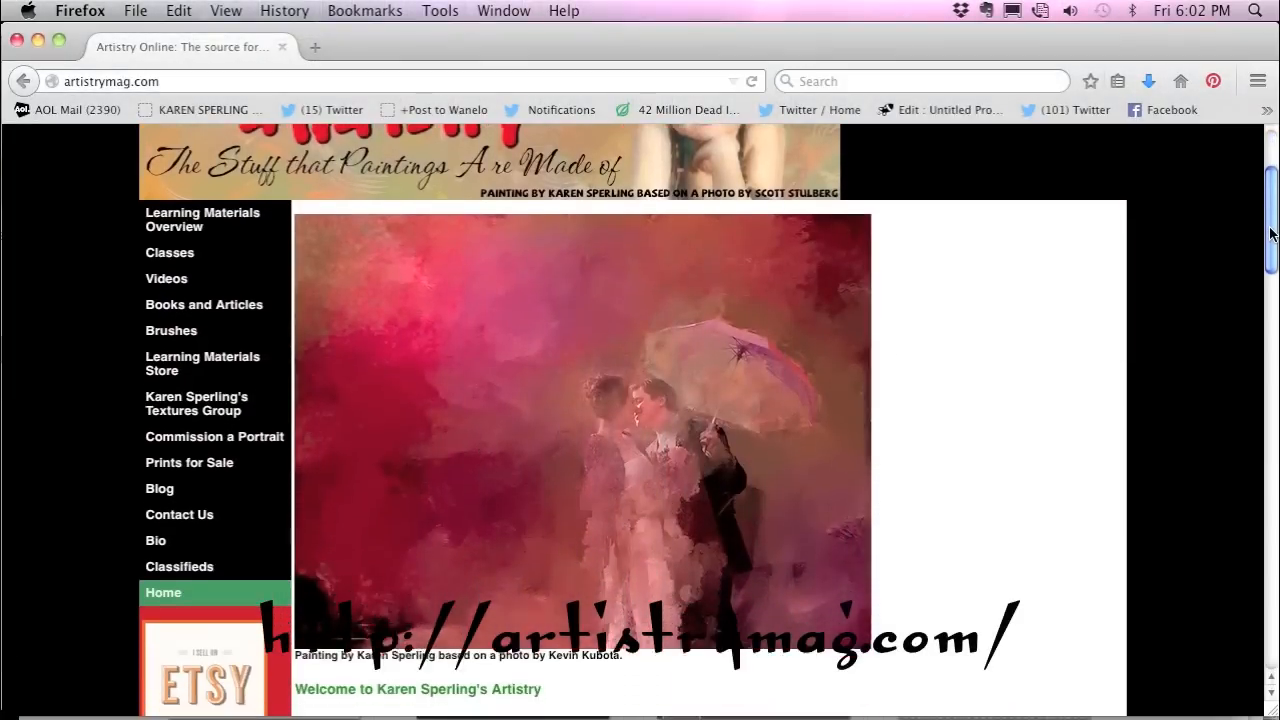
pyautogui.scroll(-3)
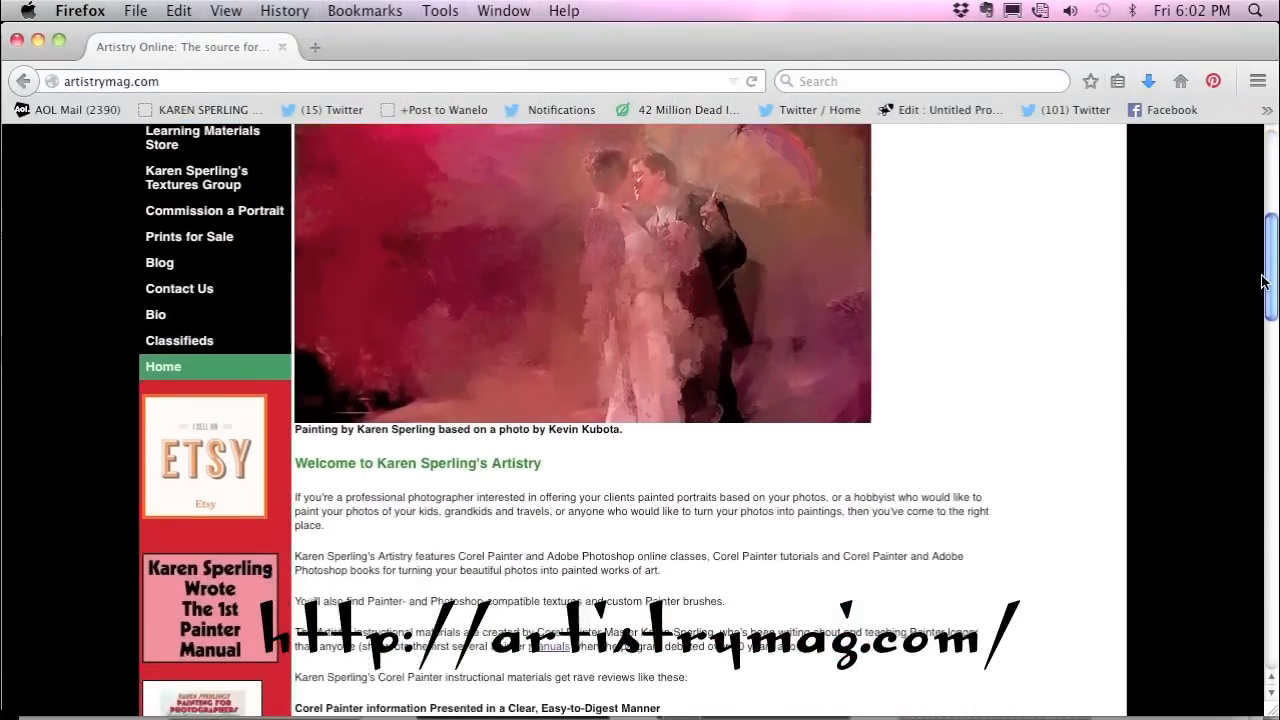
pyautogui.scroll(-3)
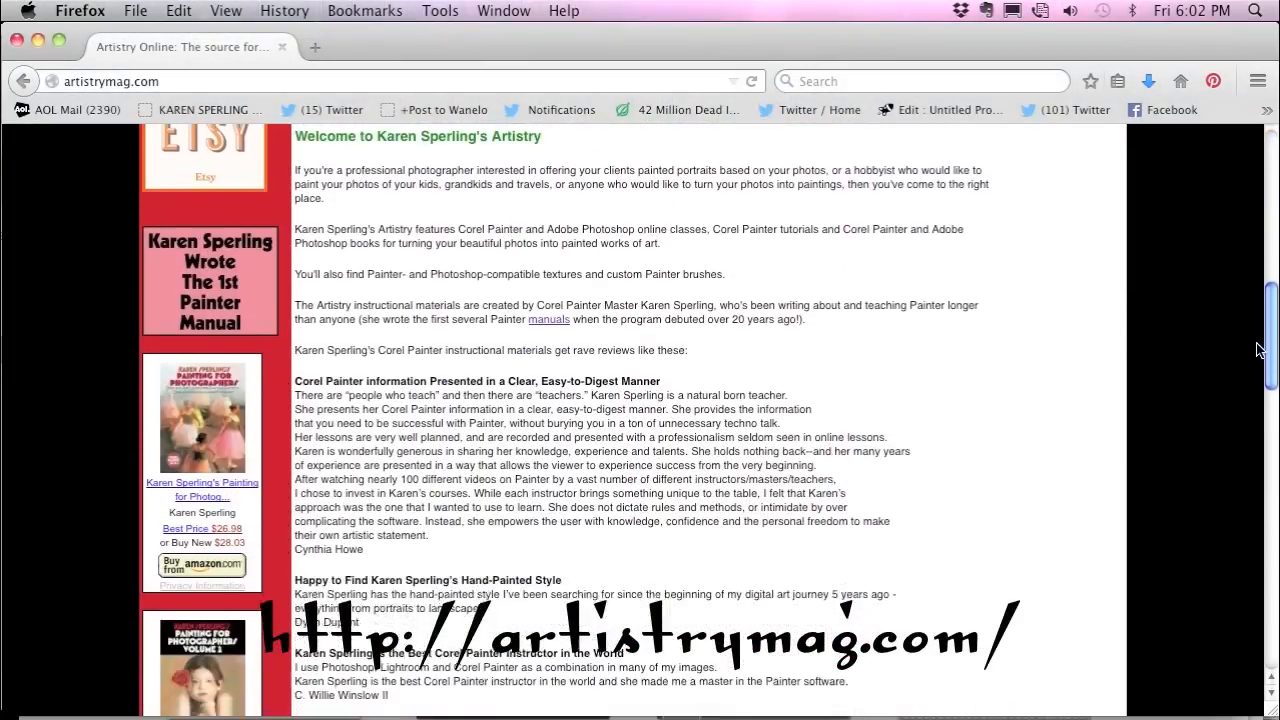